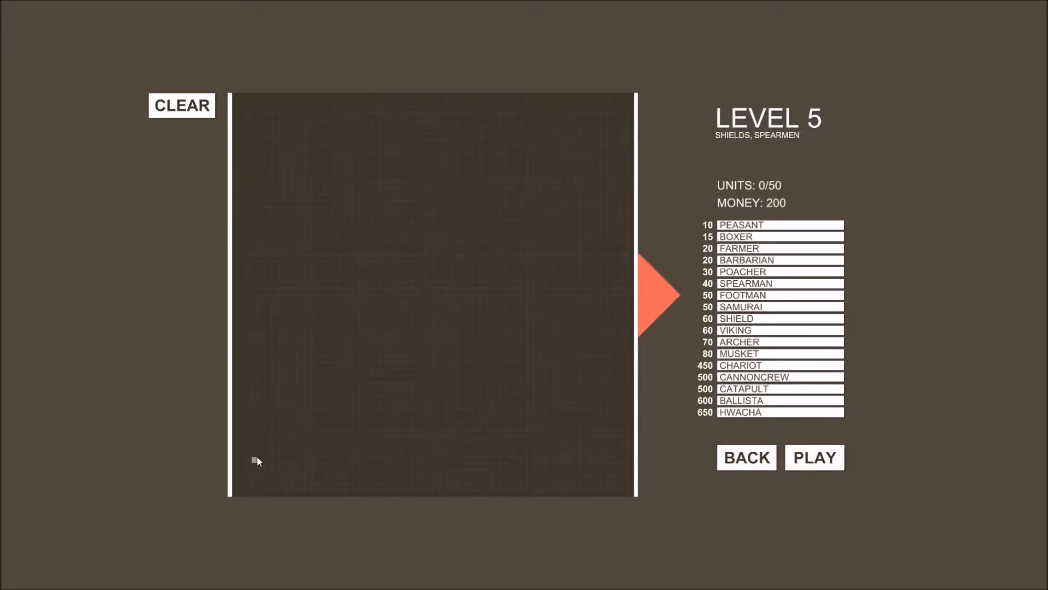
mouse_move(317, 520)
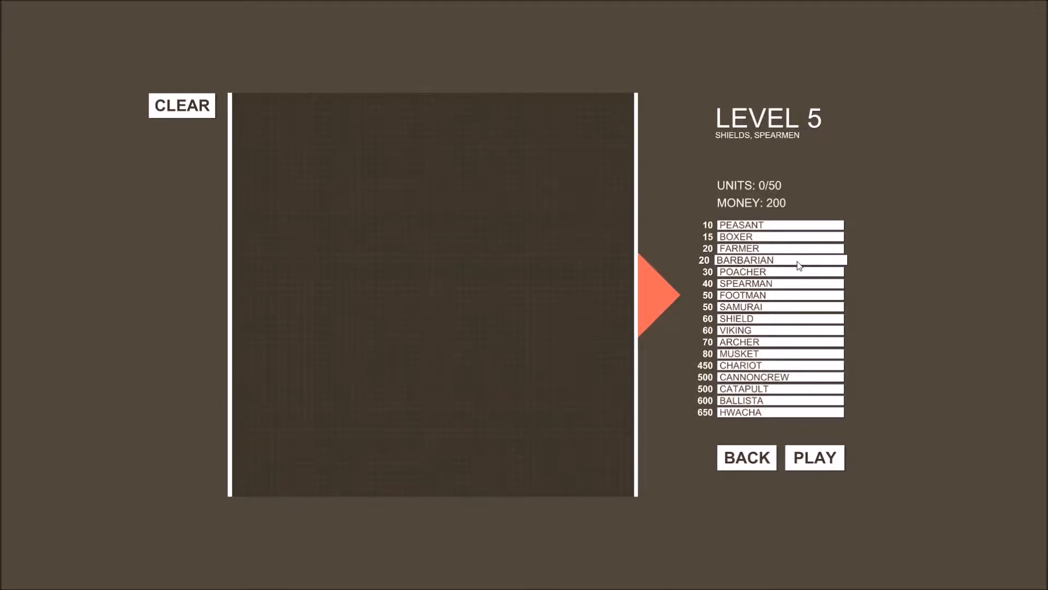
mouse_move(772, 248)
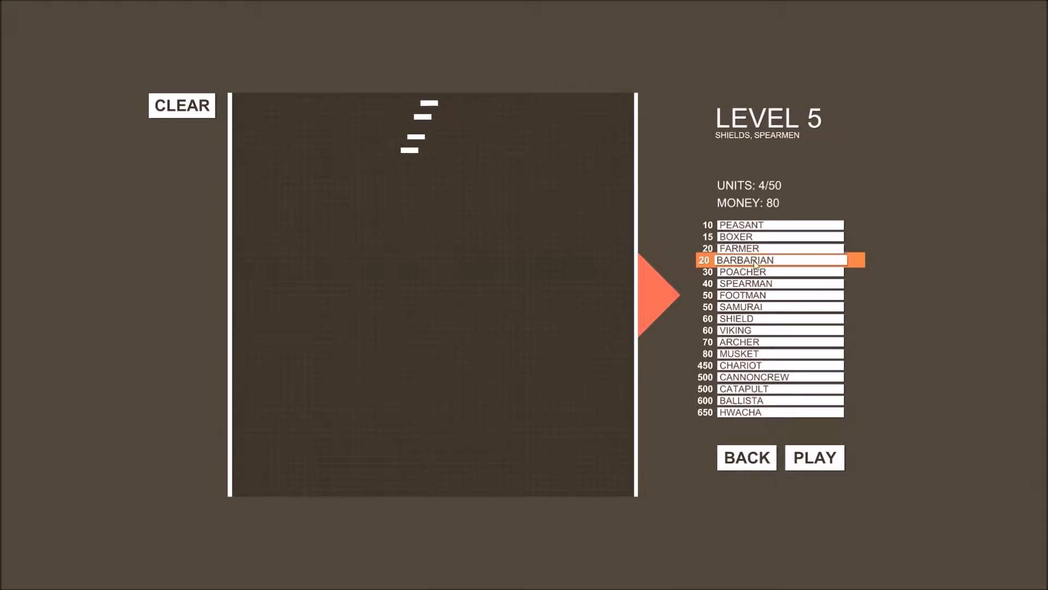
Step: Place two boxers in the lower middle and a farmer beside them, spending the remaining money
left_click(769, 237)
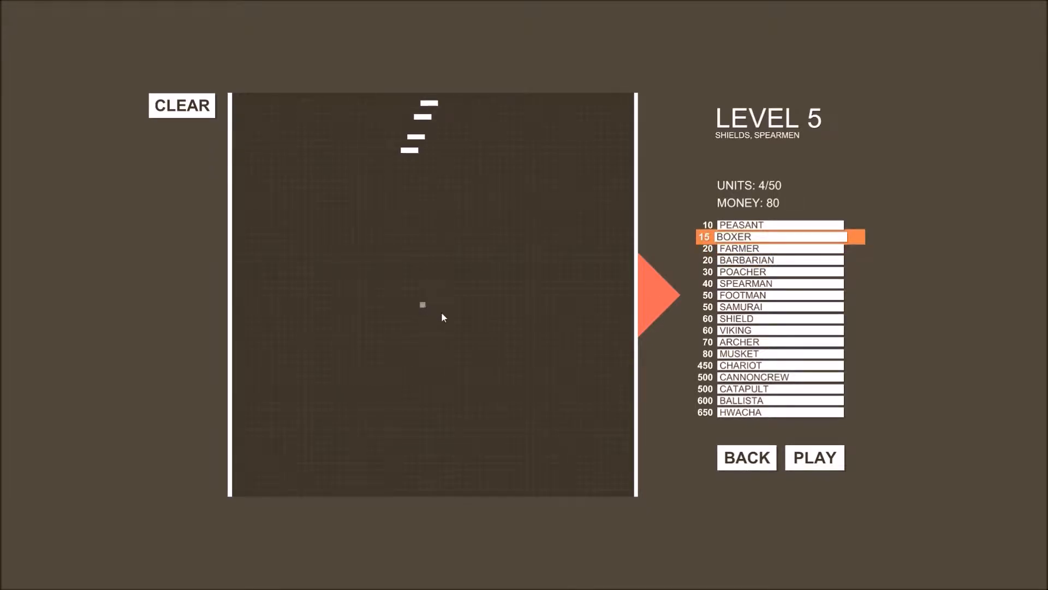
mouse_move(458, 321)
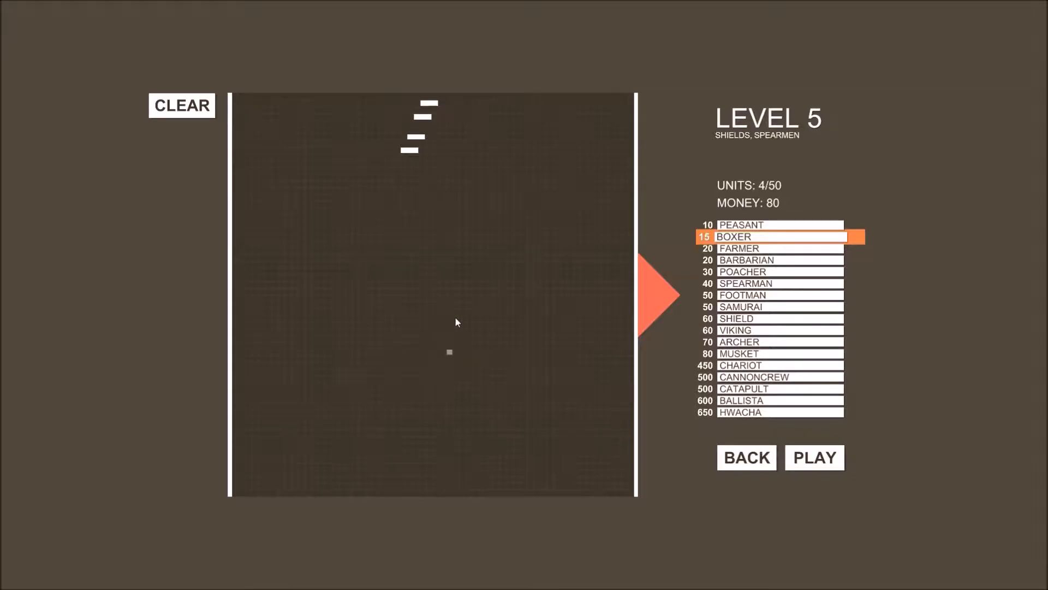
left_click(482, 344)
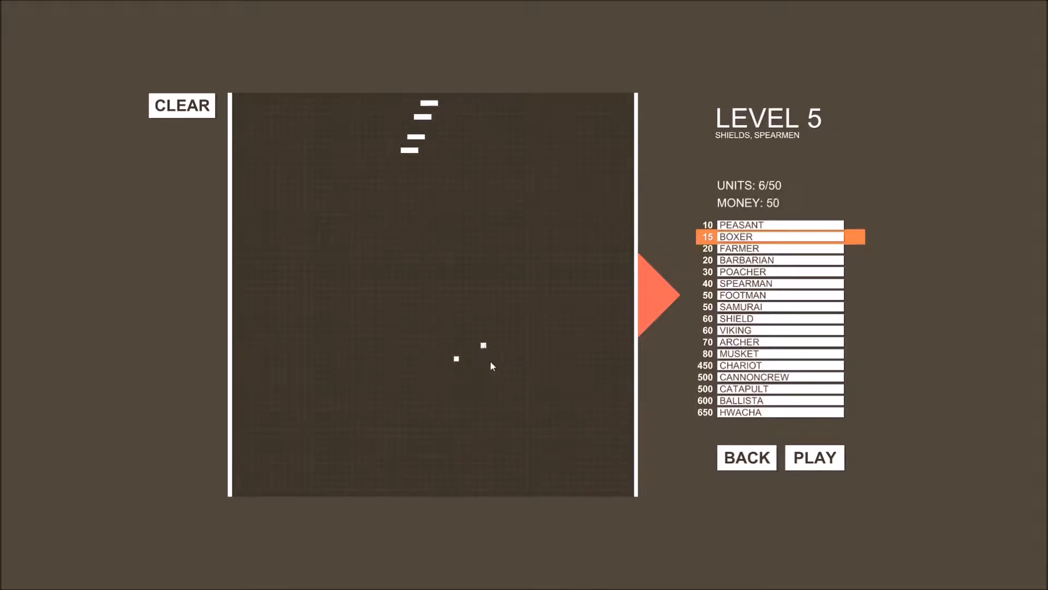
left_click(460, 332)
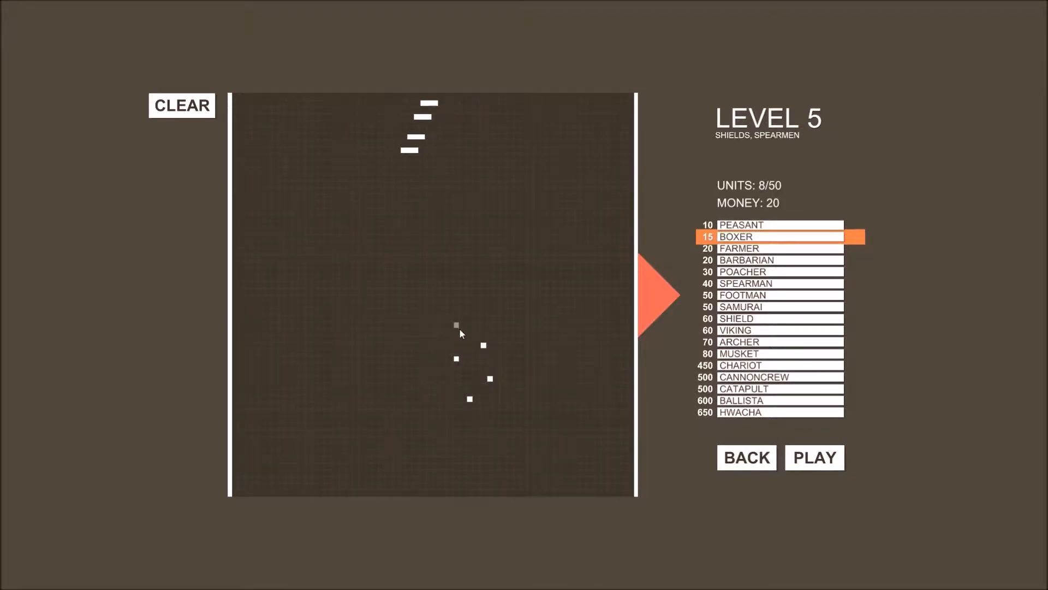
left_click(749, 248)
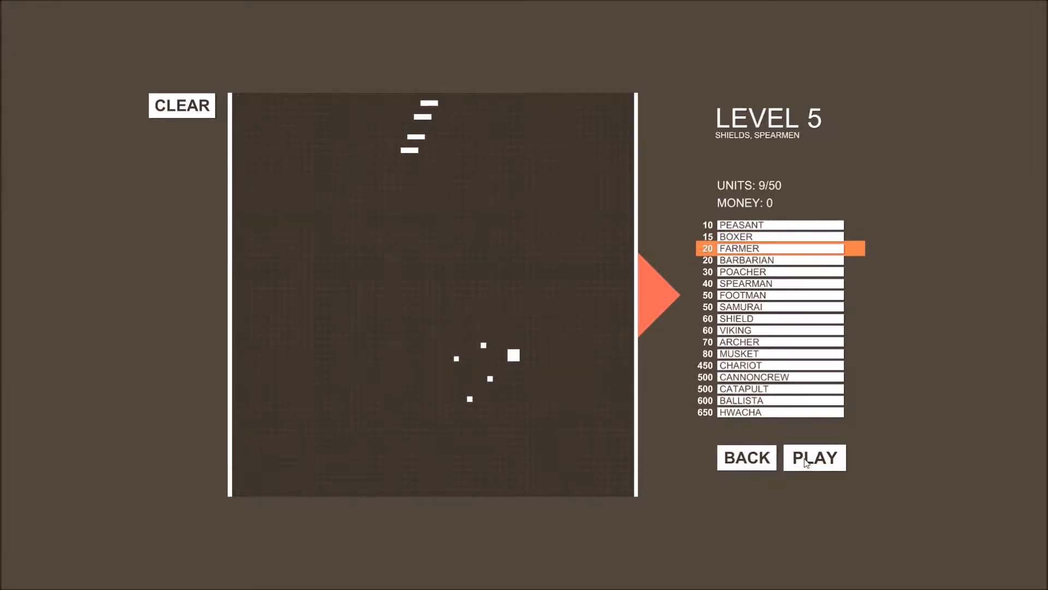
left_click(815, 457)
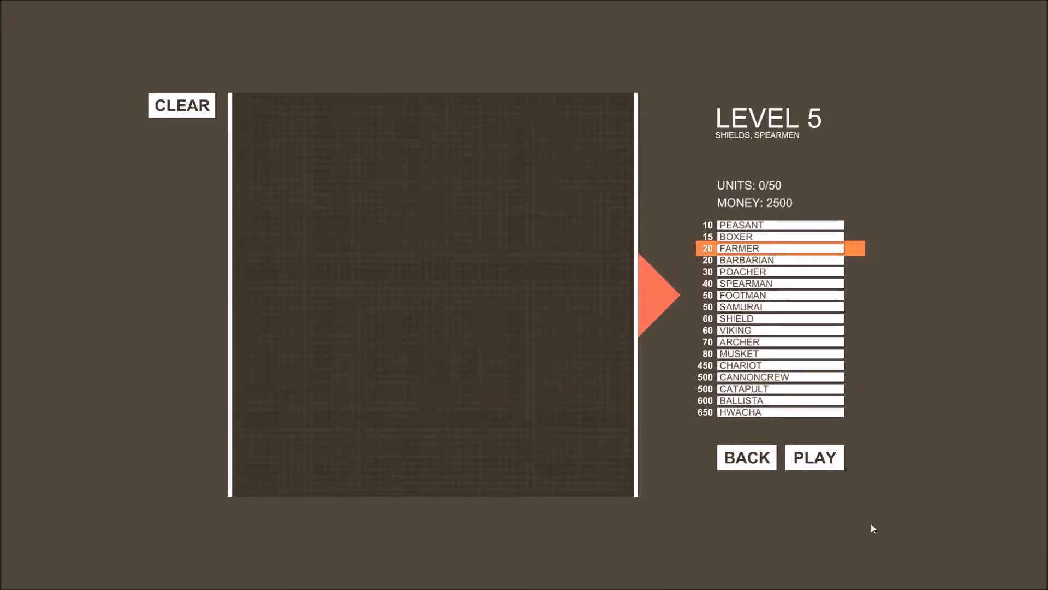
mouse_move(942, 219)
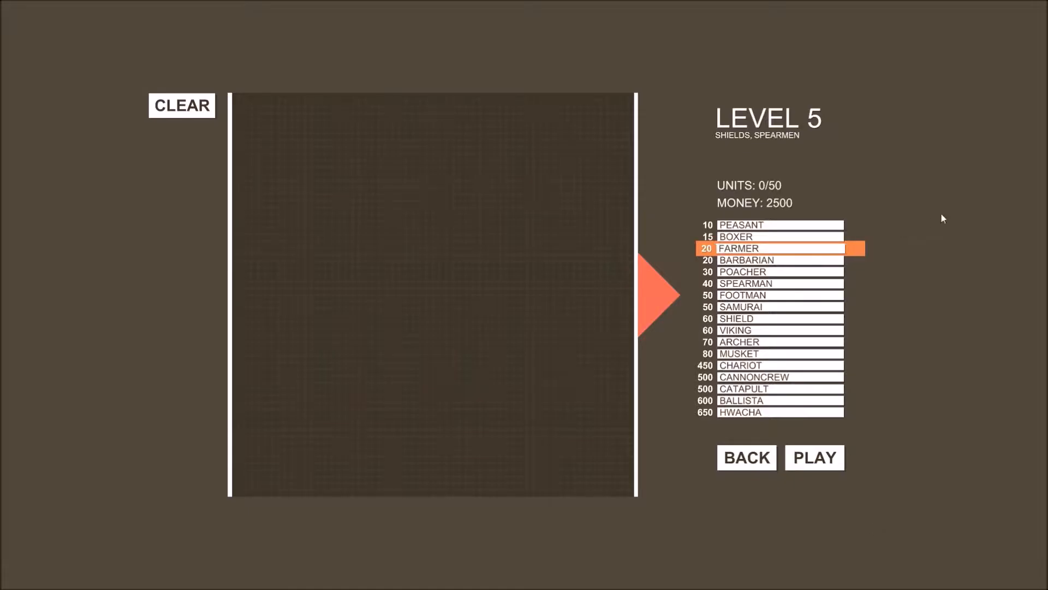
mouse_move(781, 364)
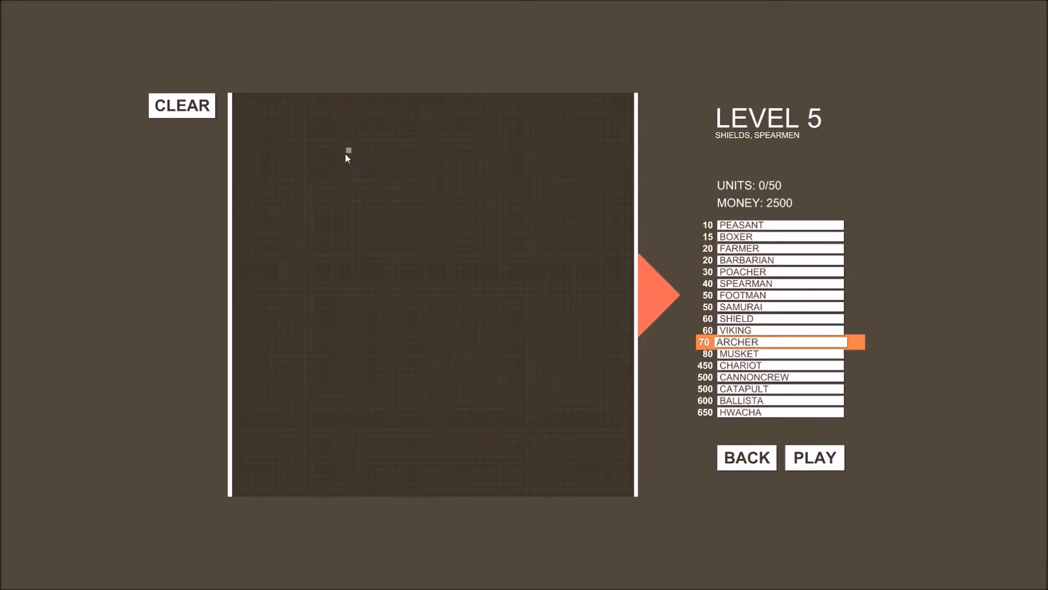
mouse_move(342, 407)
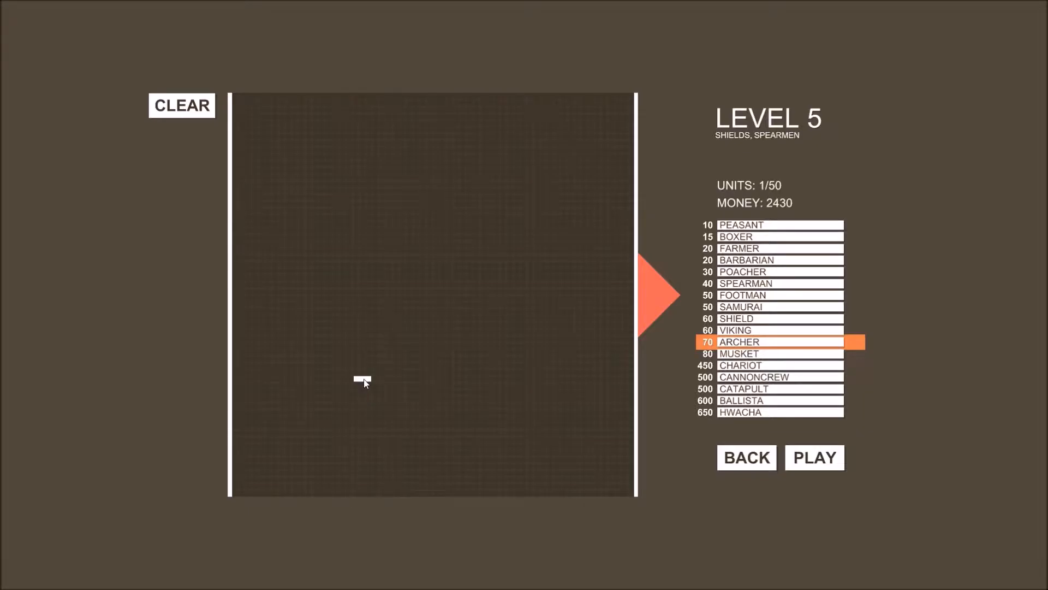
Step: Place four archers along the diagonal line in the lower left of the field
left_click(436, 433)
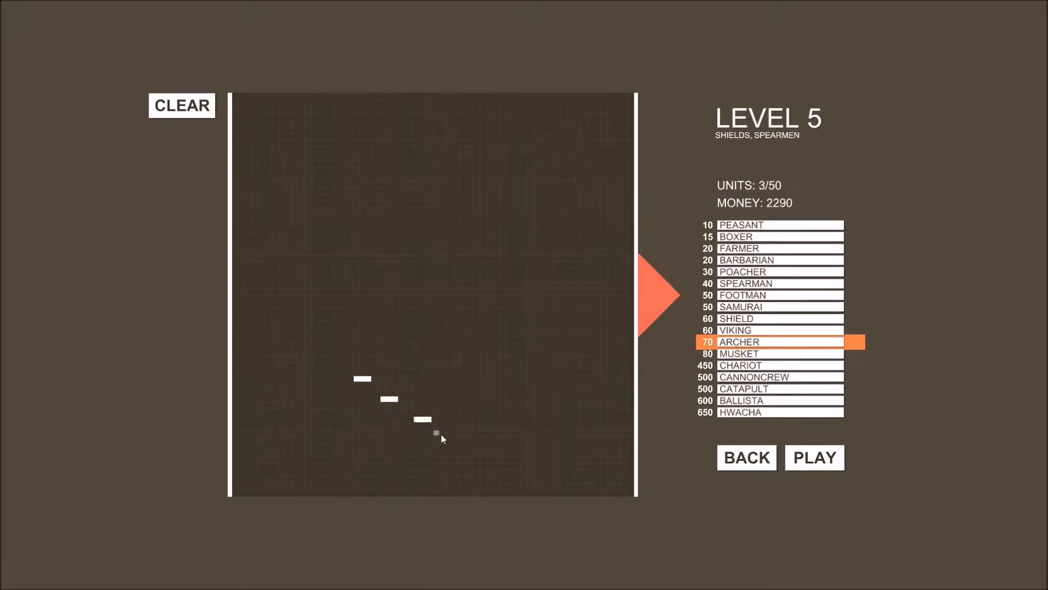
left_click(354, 419)
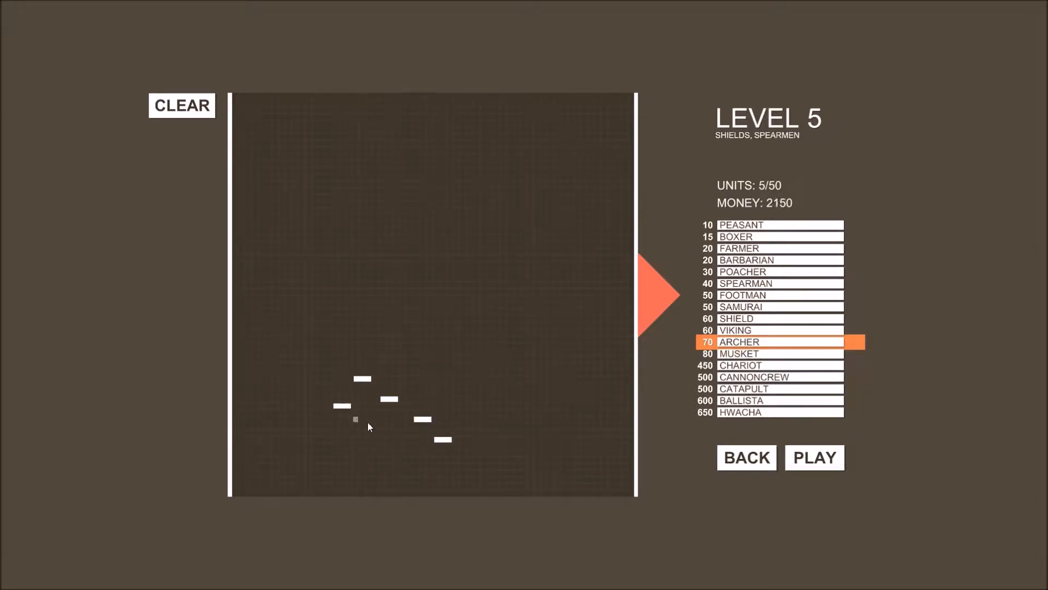
left_click(435, 460)
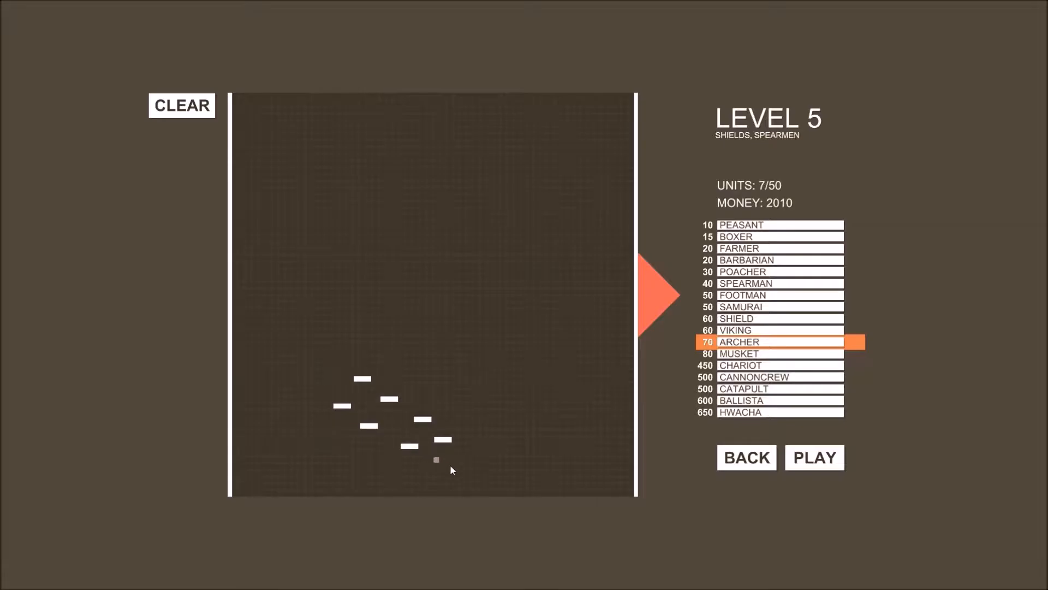
left_click(435, 460)
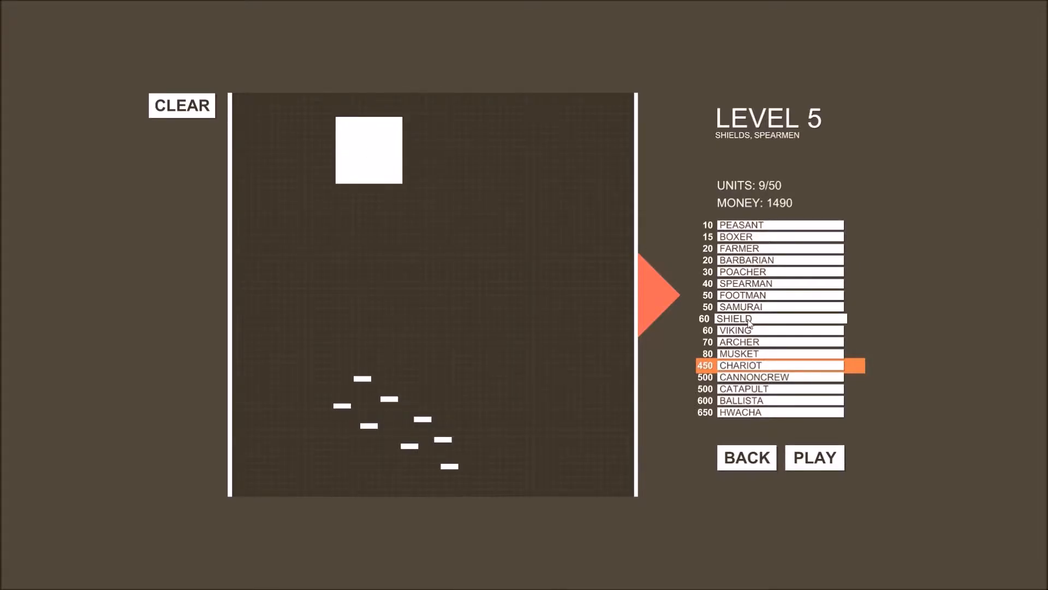
mouse_move(743, 295)
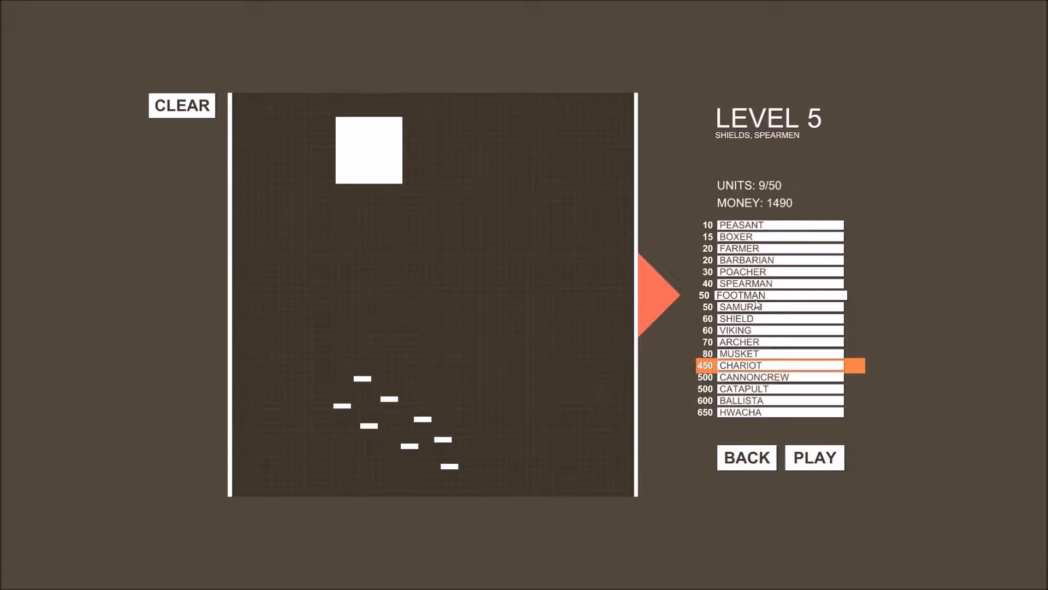
mouse_move(755, 306)
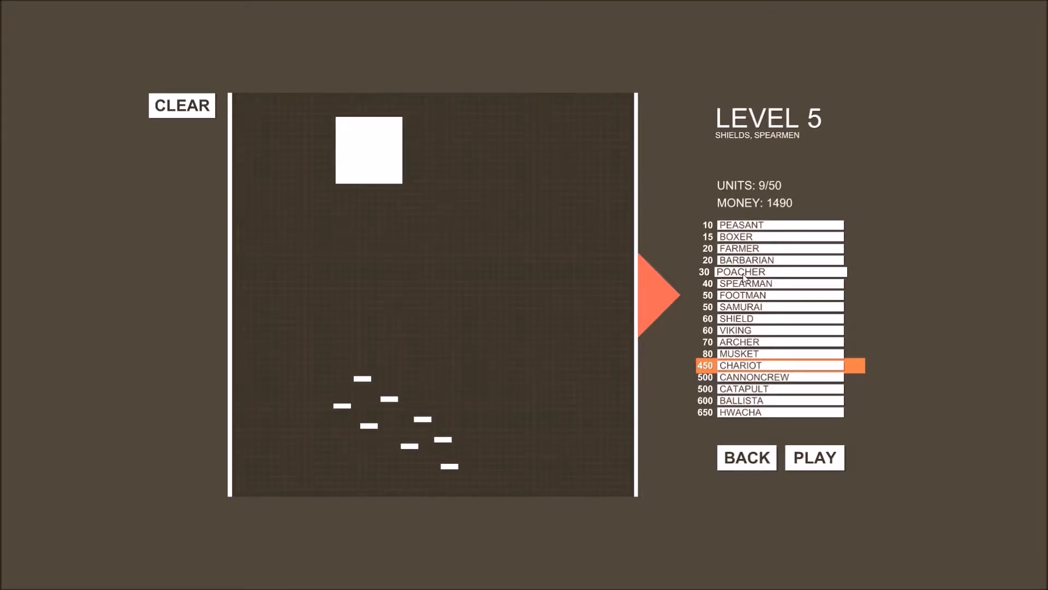
mouse_move(755, 341)
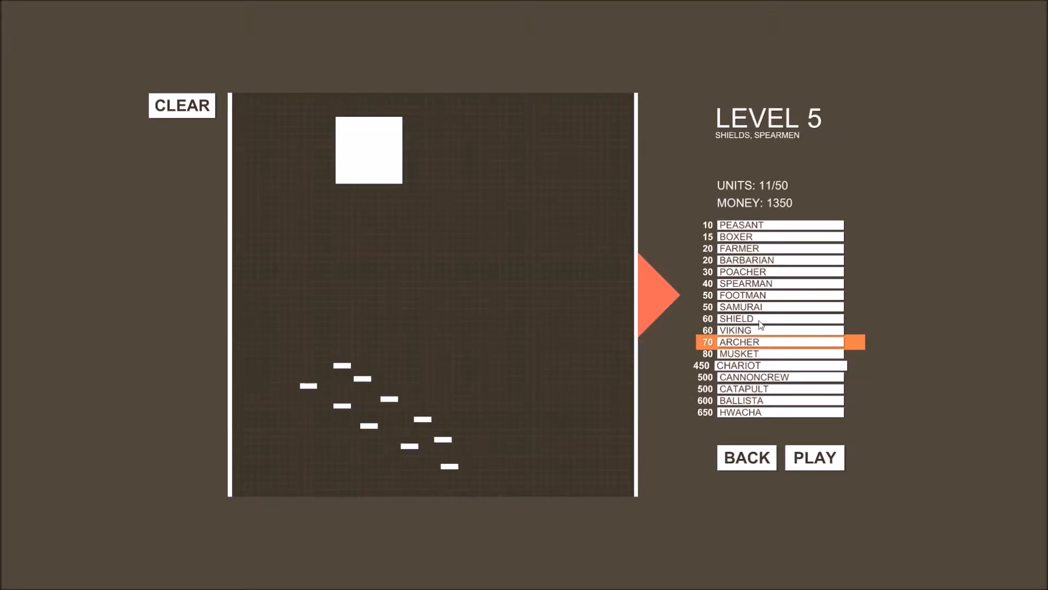
mouse_move(767, 319)
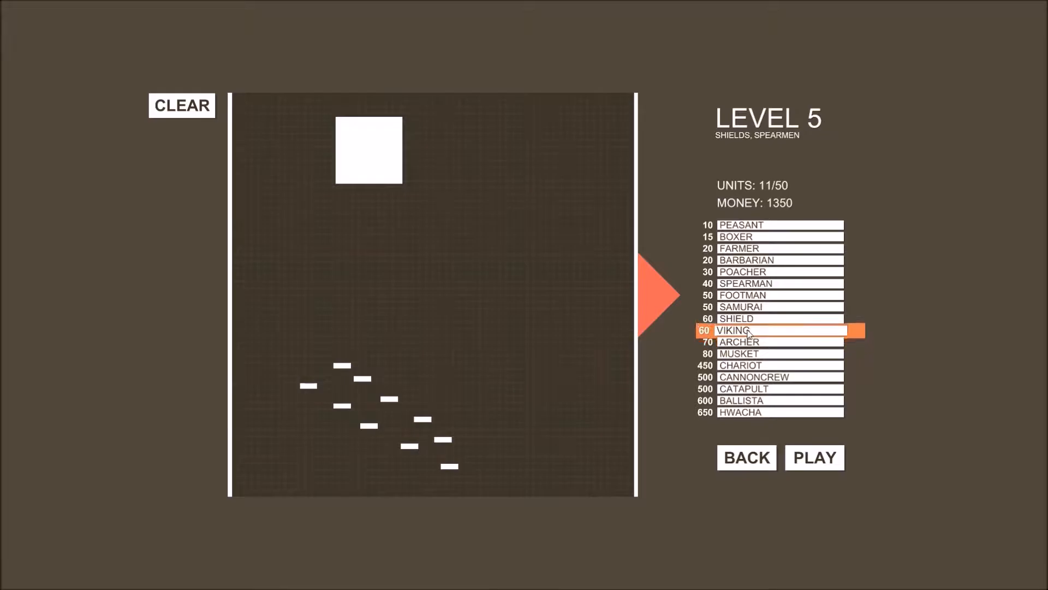
mouse_move(502, 224)
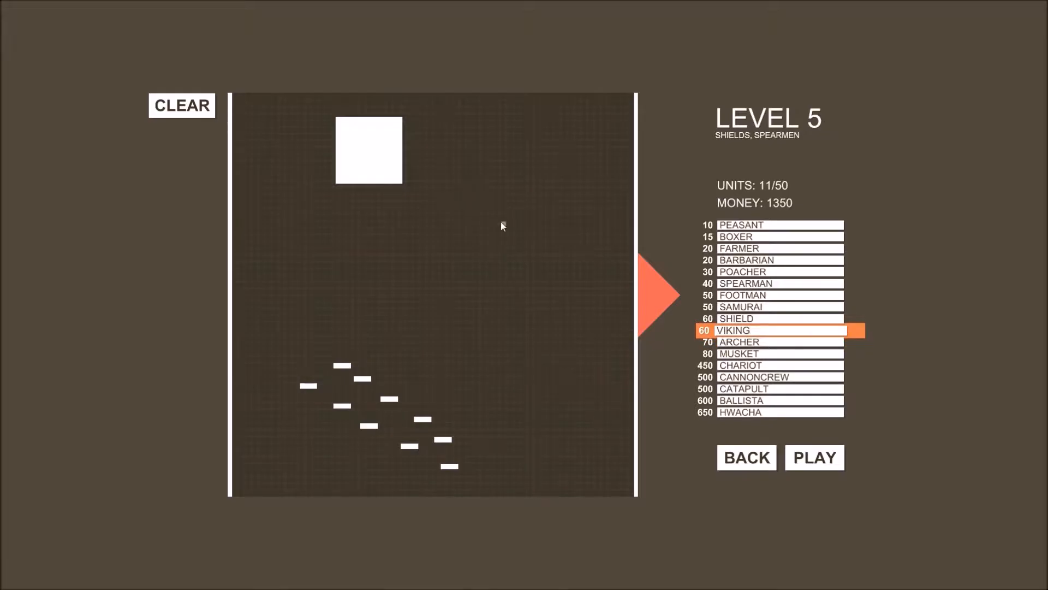
mouse_move(461, 203)
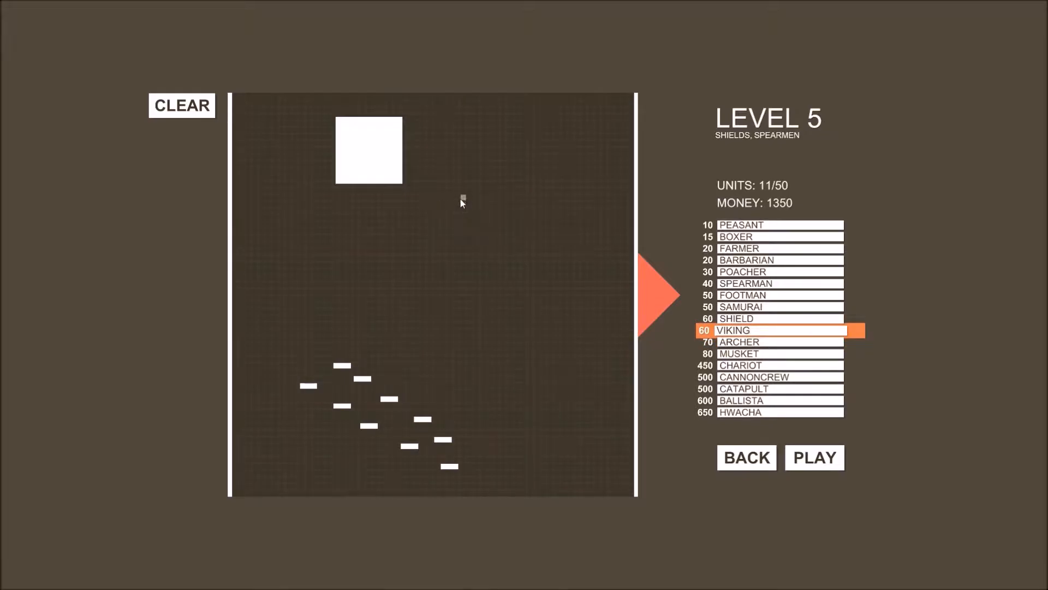
Step: Place three vikings in the upper right group
left_click(461, 221)
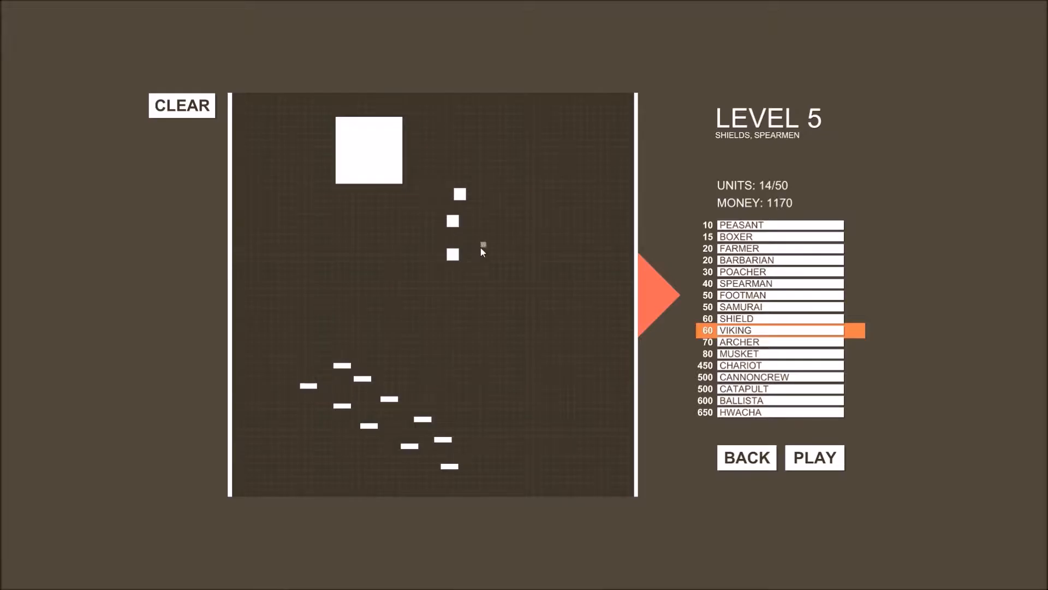
left_click(500, 255)
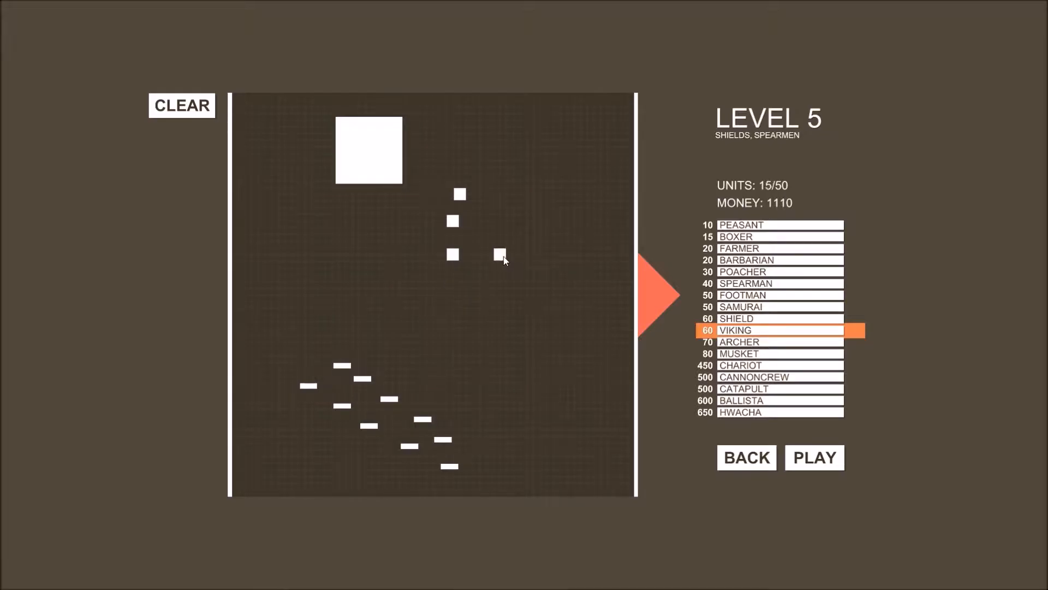
left_click(493, 221)
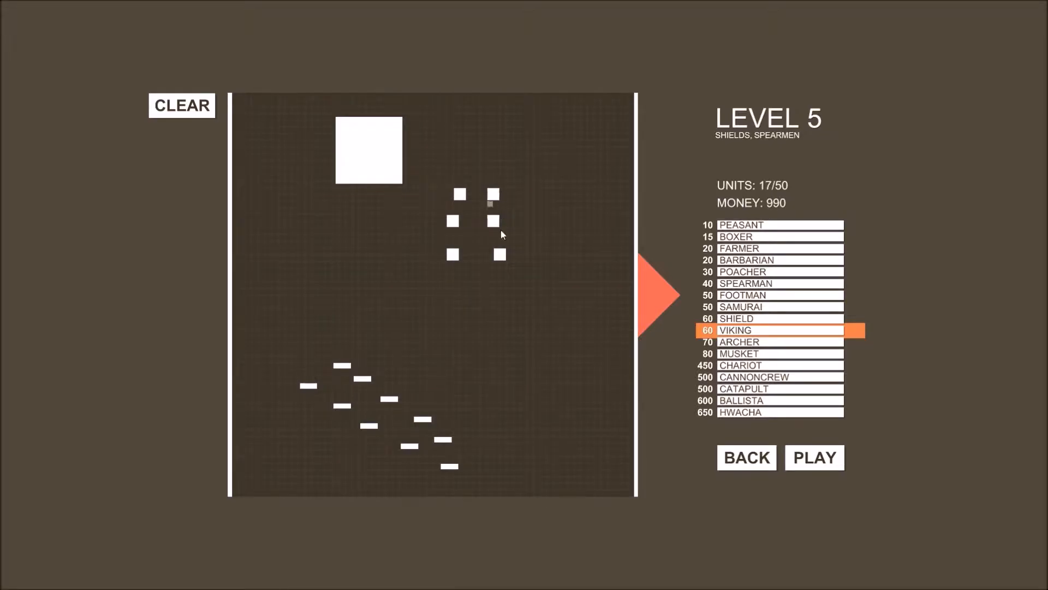
mouse_move(666, 332)
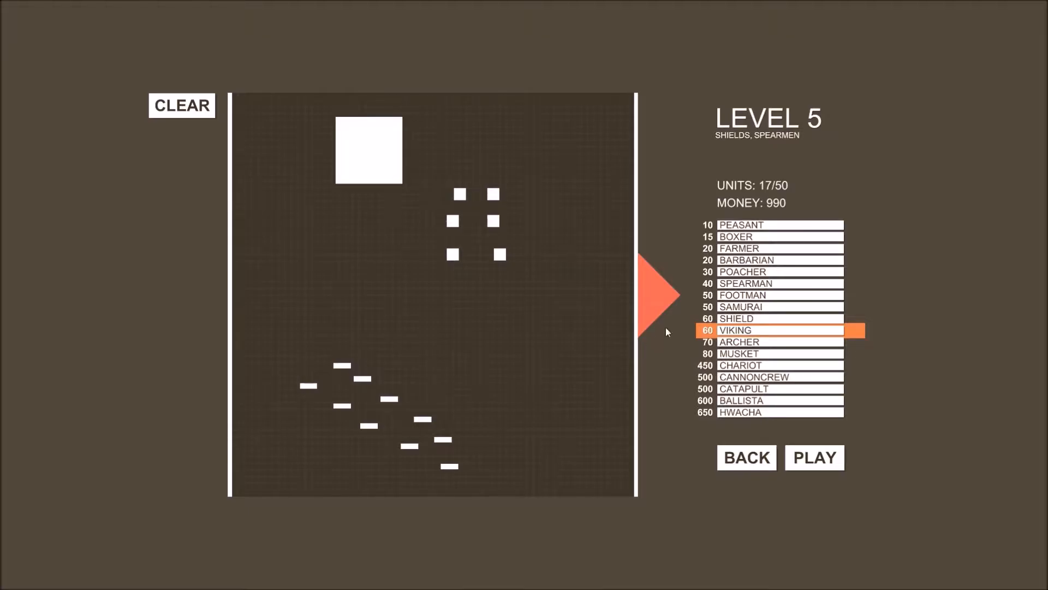
mouse_move(735, 353)
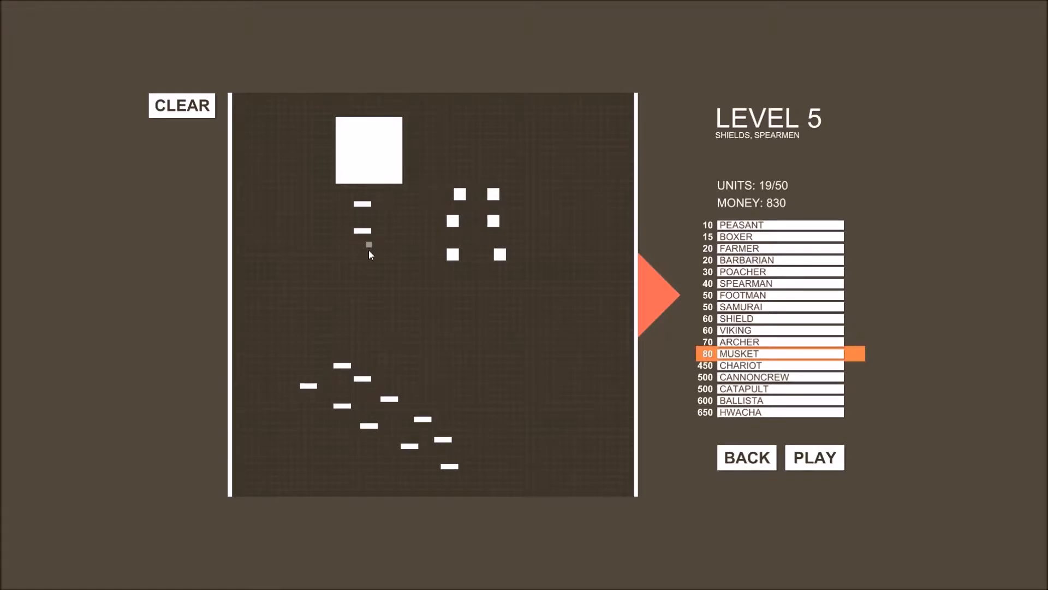
Step: Place a musketman below the chariot, then boxers right of centre and in the central cluster
left_click(337, 257)
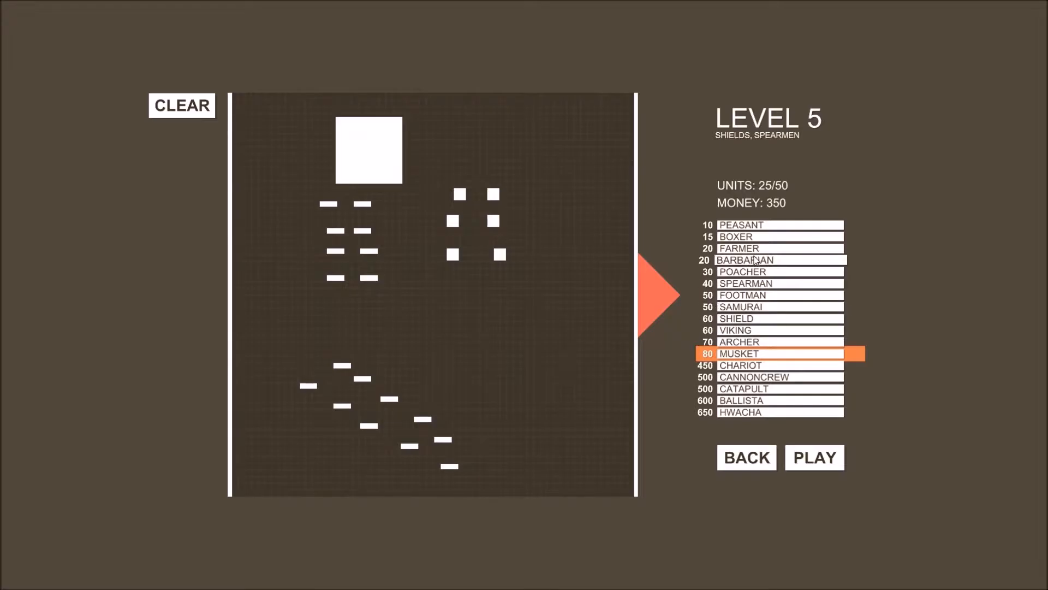
left_click(769, 283)
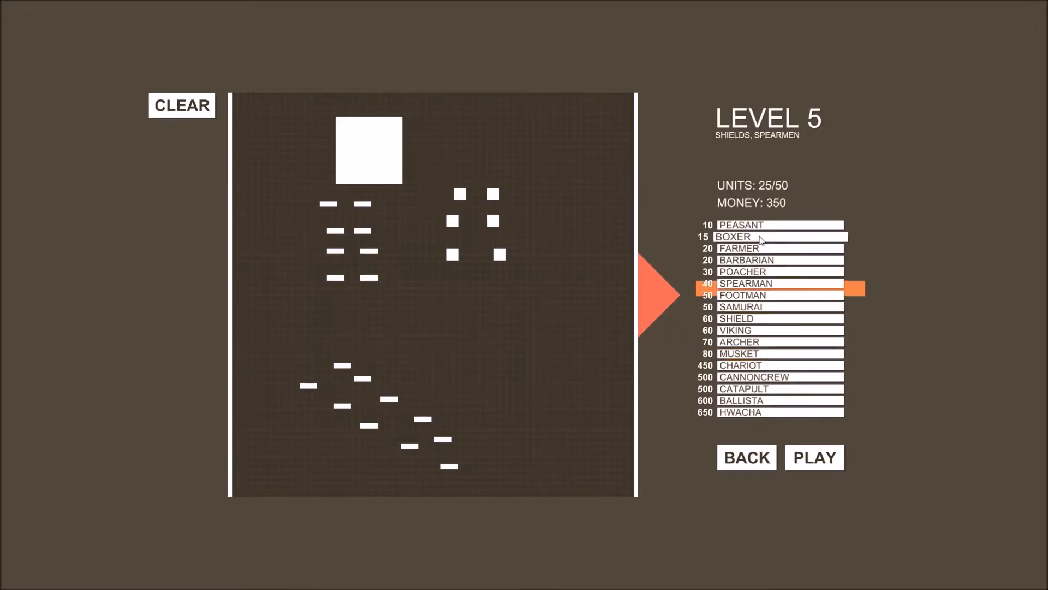
left_click(779, 237)
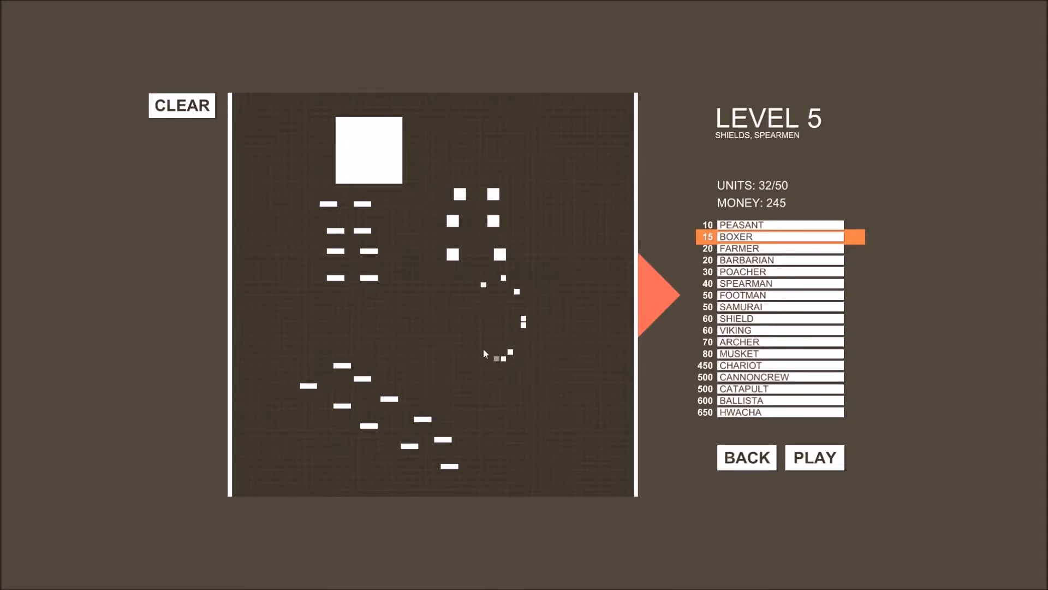
left_click(488, 328)
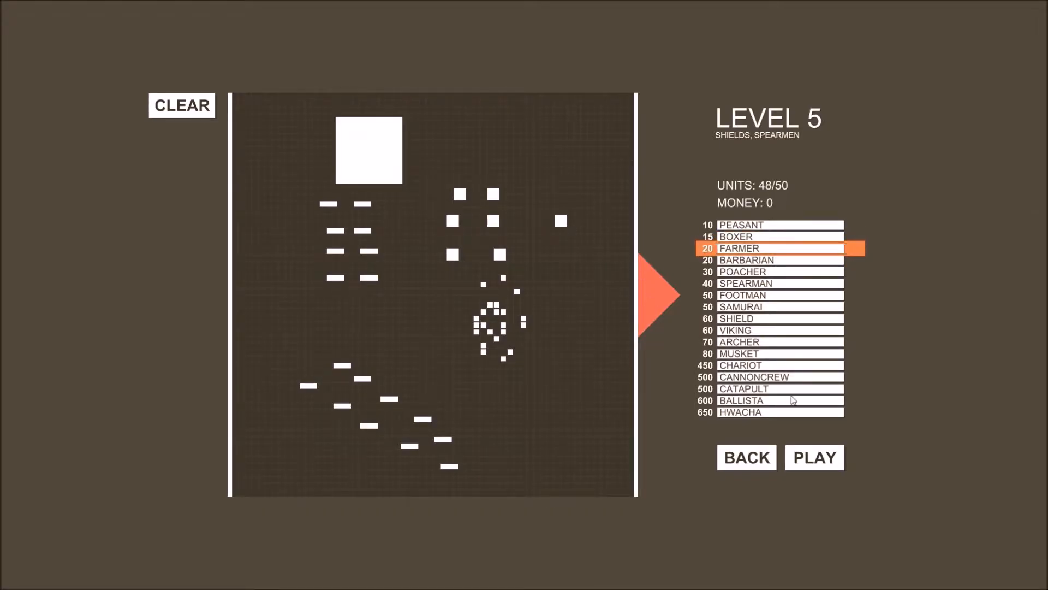
Step: Proceed to Level 6's unit placement screen with its 1500 budget
left_click(814, 457)
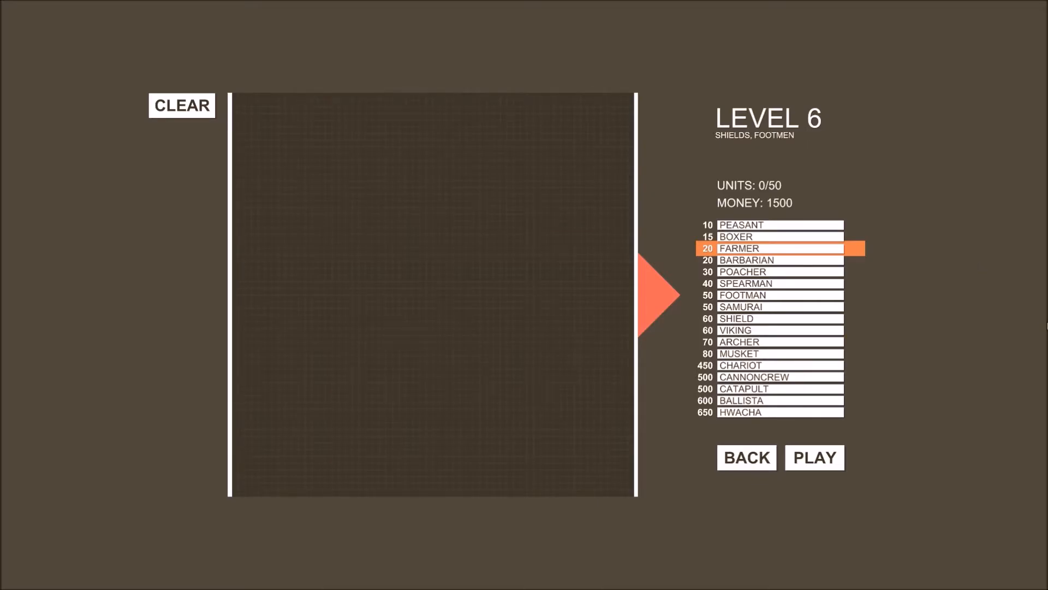
mouse_move(976, 321)
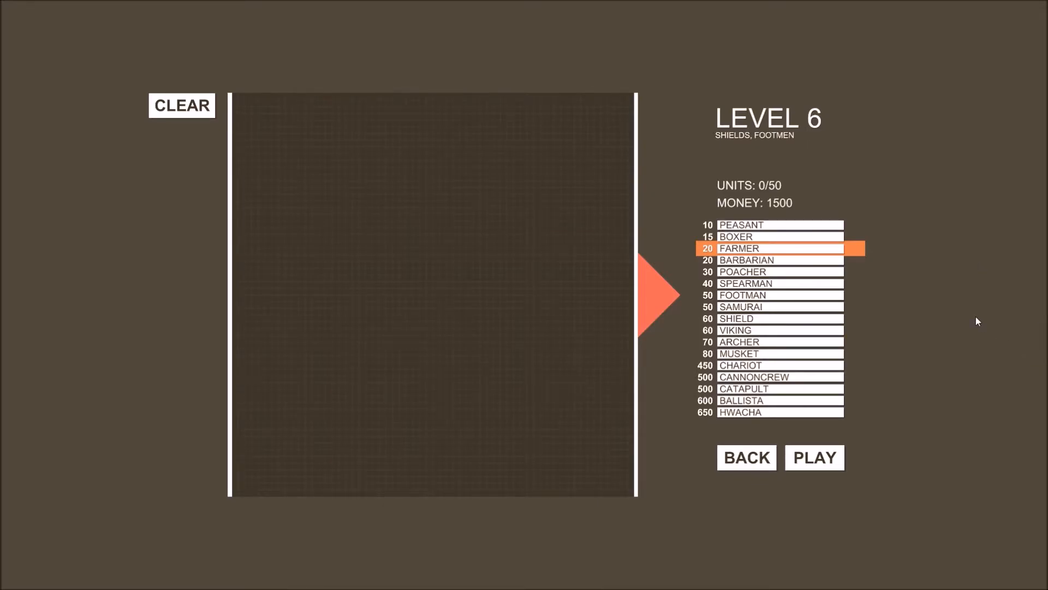
mouse_move(996, 441)
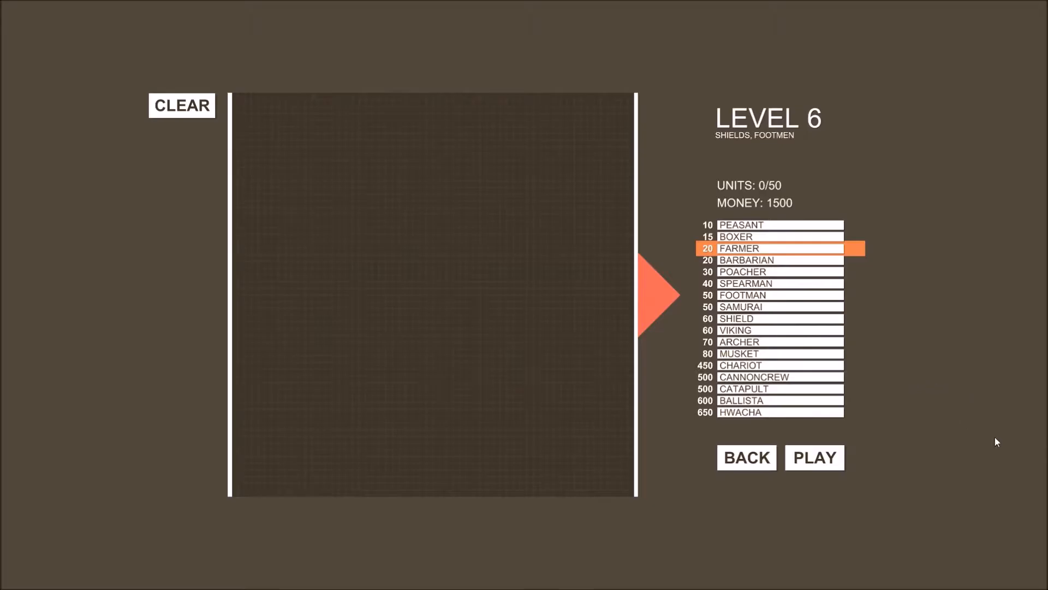
mouse_move(766, 370)
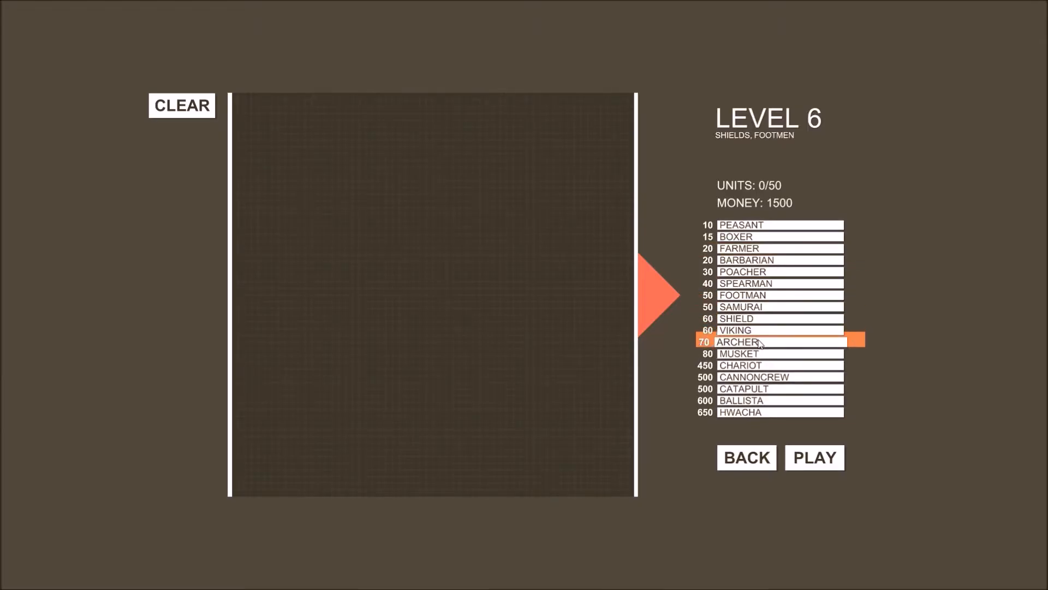
mouse_move(770, 362)
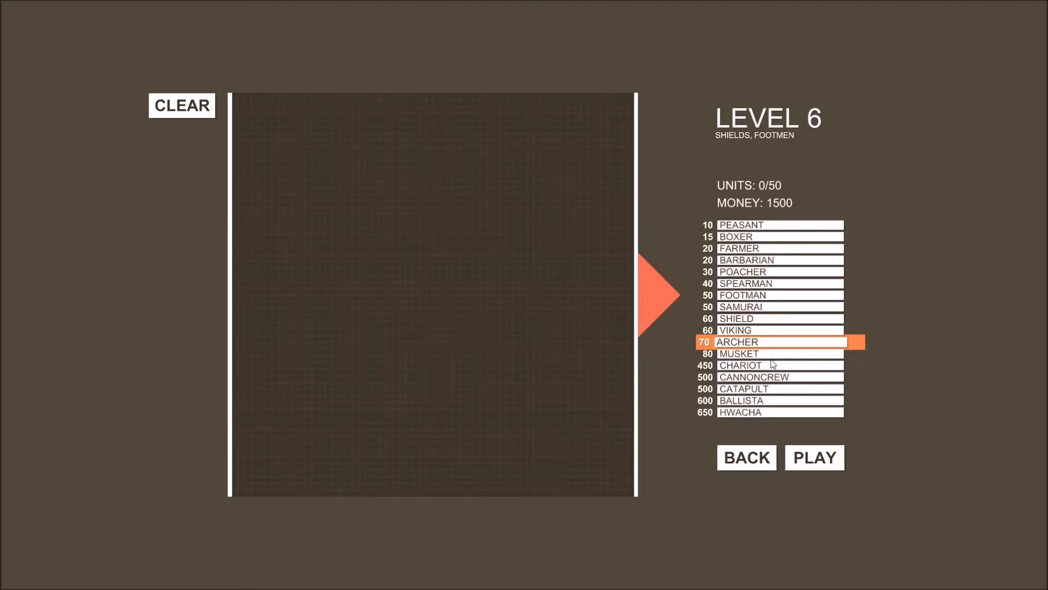
mouse_move(768, 356)
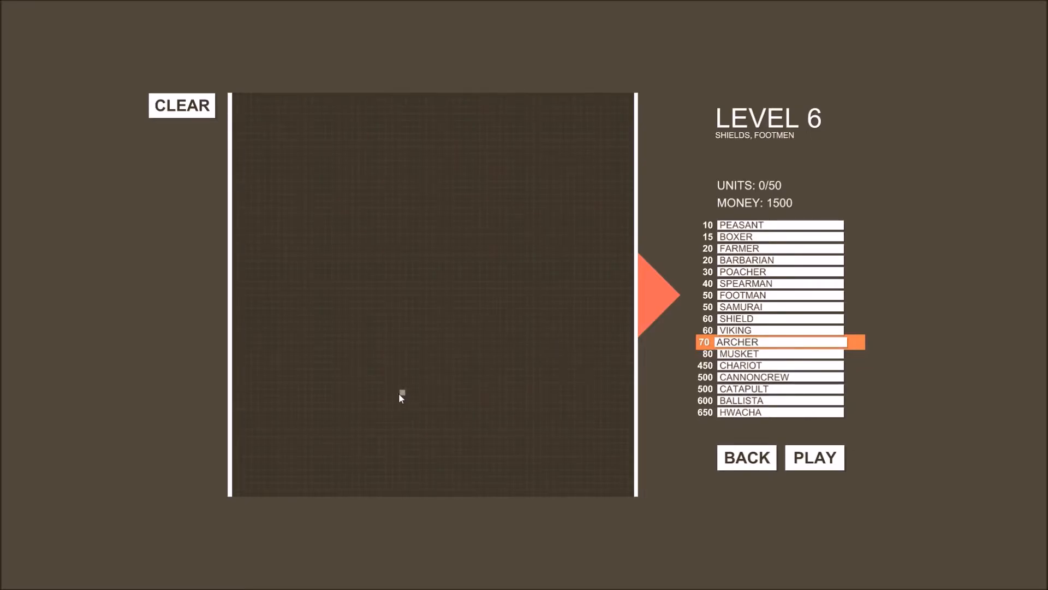
mouse_move(378, 377)
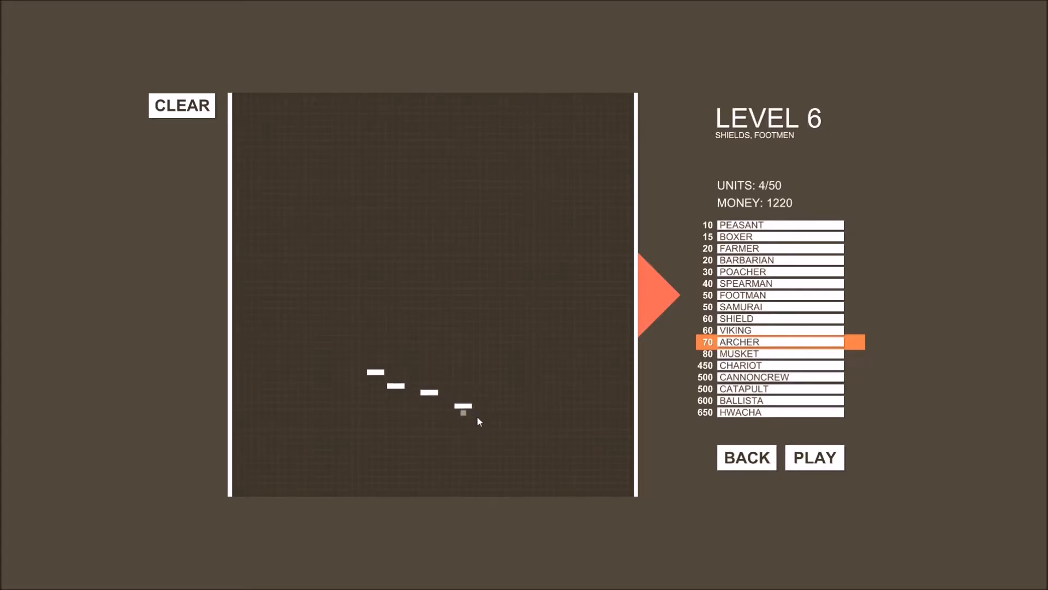
Step: Finish the archer diagonal and add a viking to the upper column
left_click(383, 421)
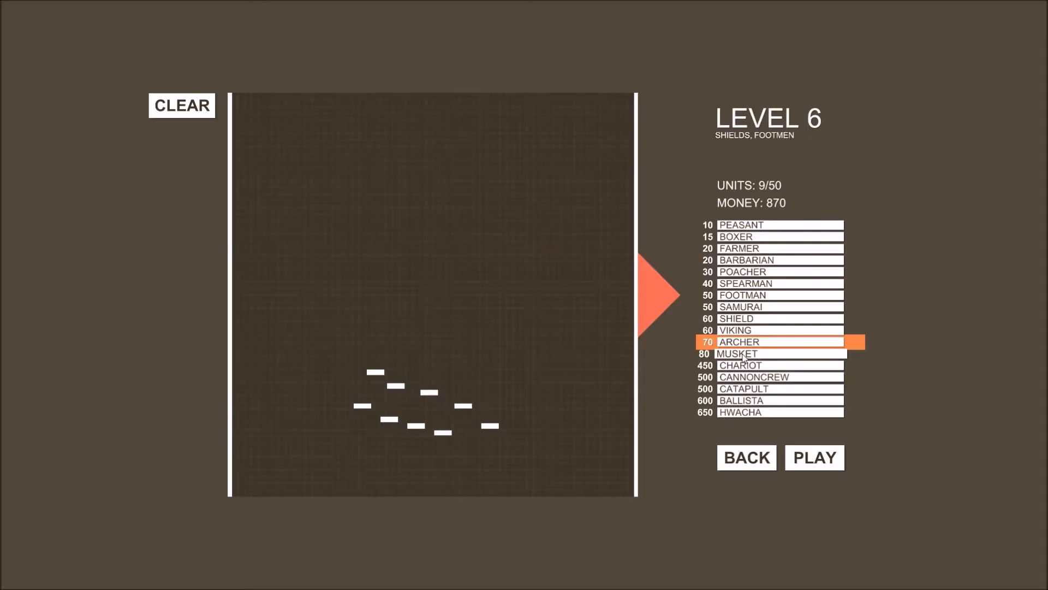
left_click(778, 330)
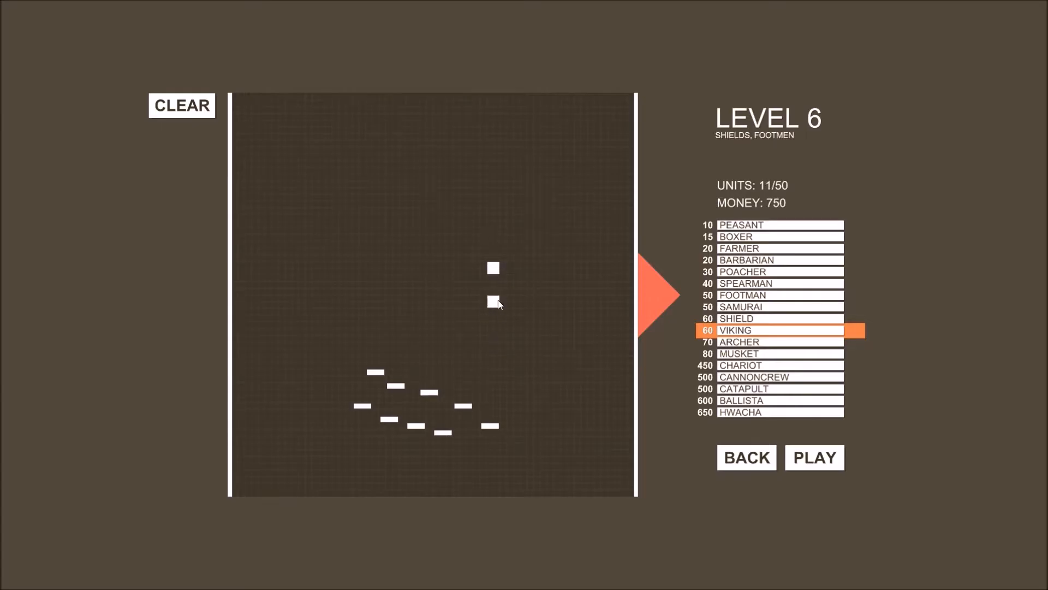
left_click(486, 148)
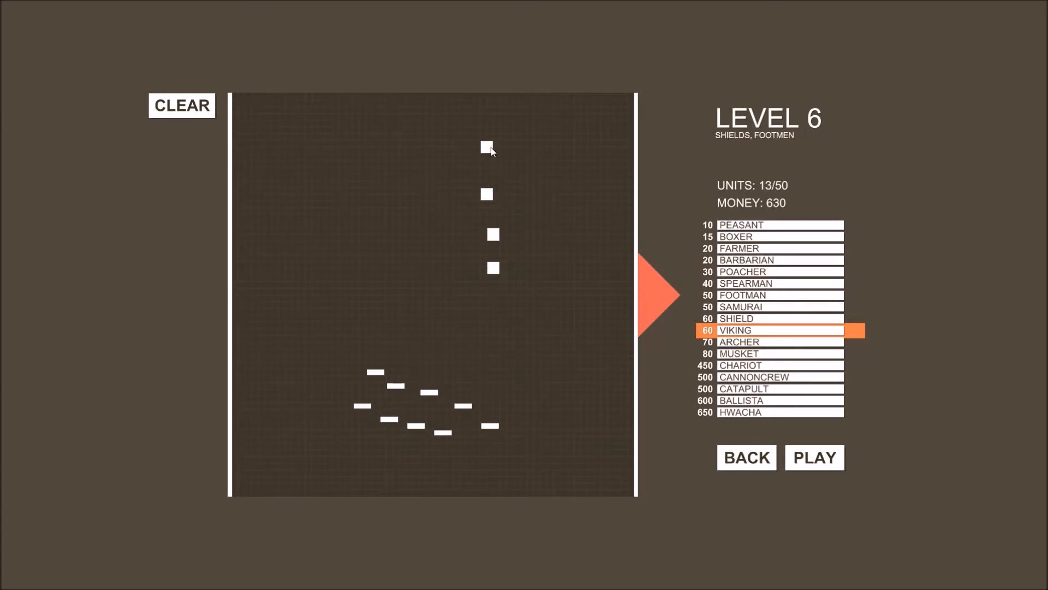
mouse_move(484, 160)
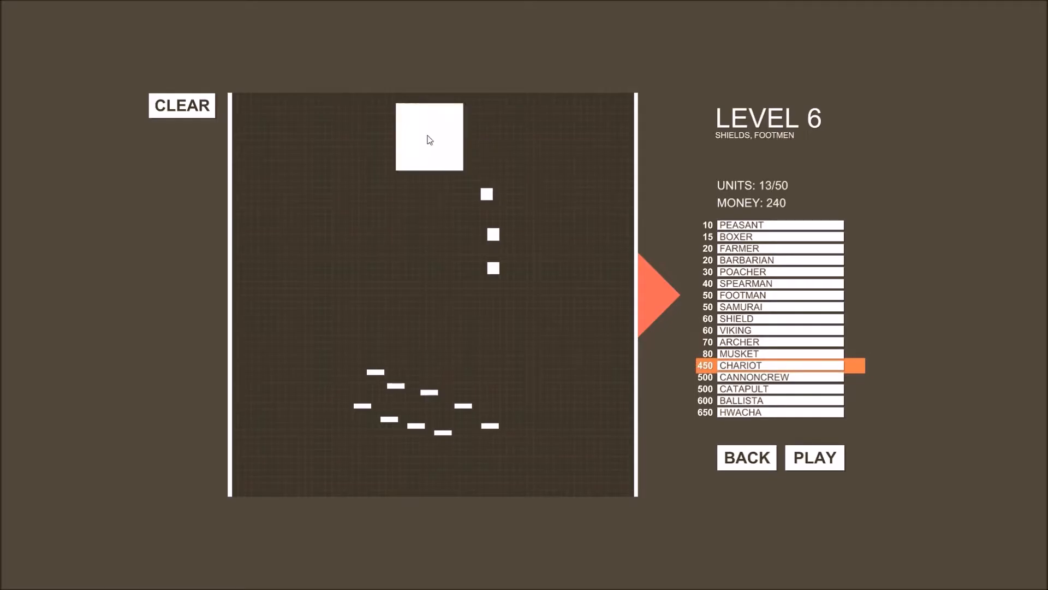
mouse_move(754, 329)
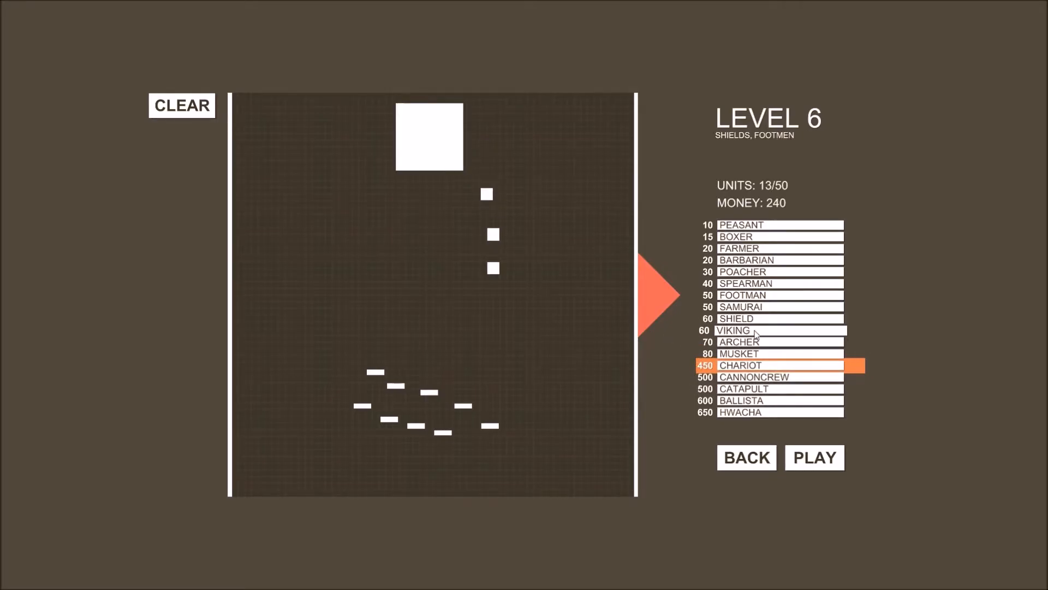
Step: Add a viking near the grid centre and the last boxer, using up the money
left_click(756, 330)
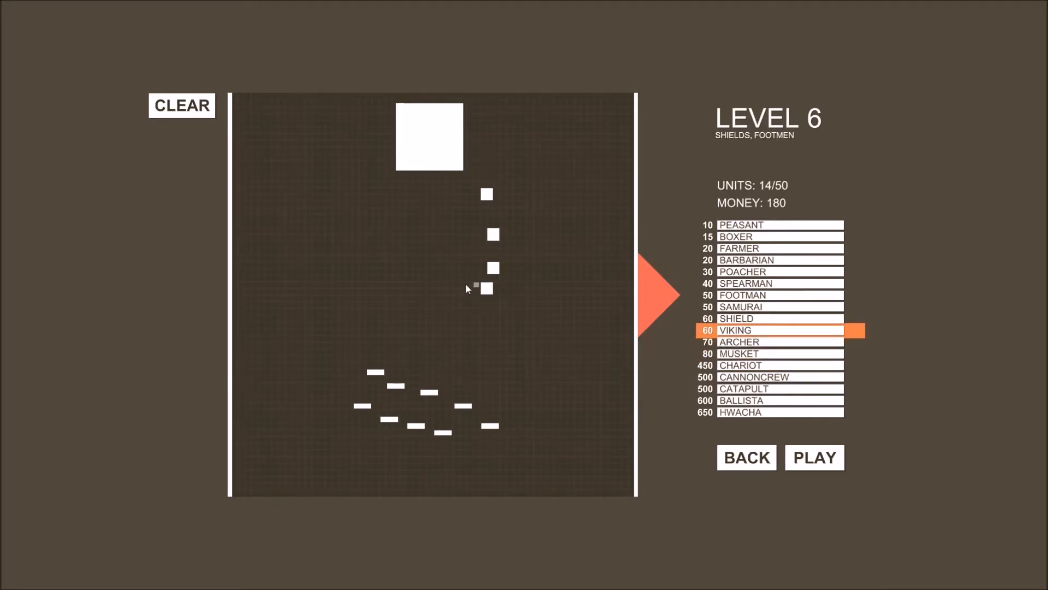
left_click(454, 282)
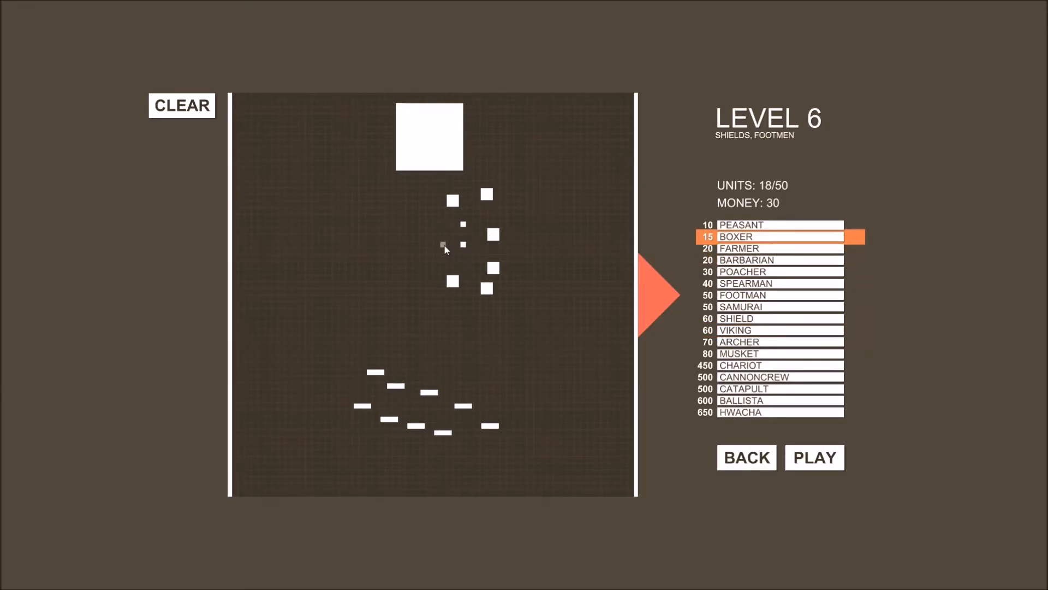
left_click(443, 243)
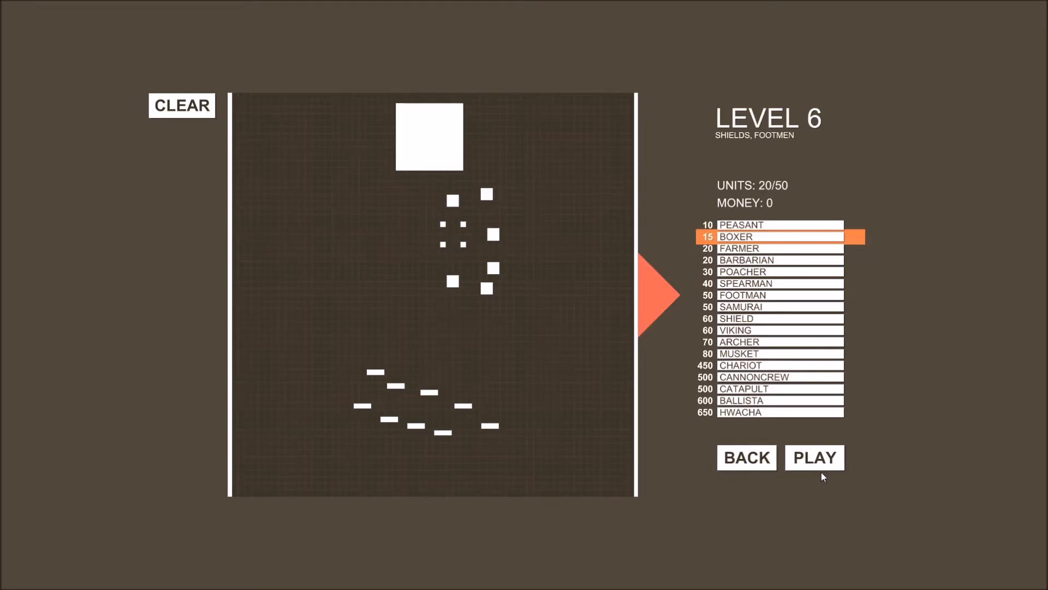
left_click(814, 457)
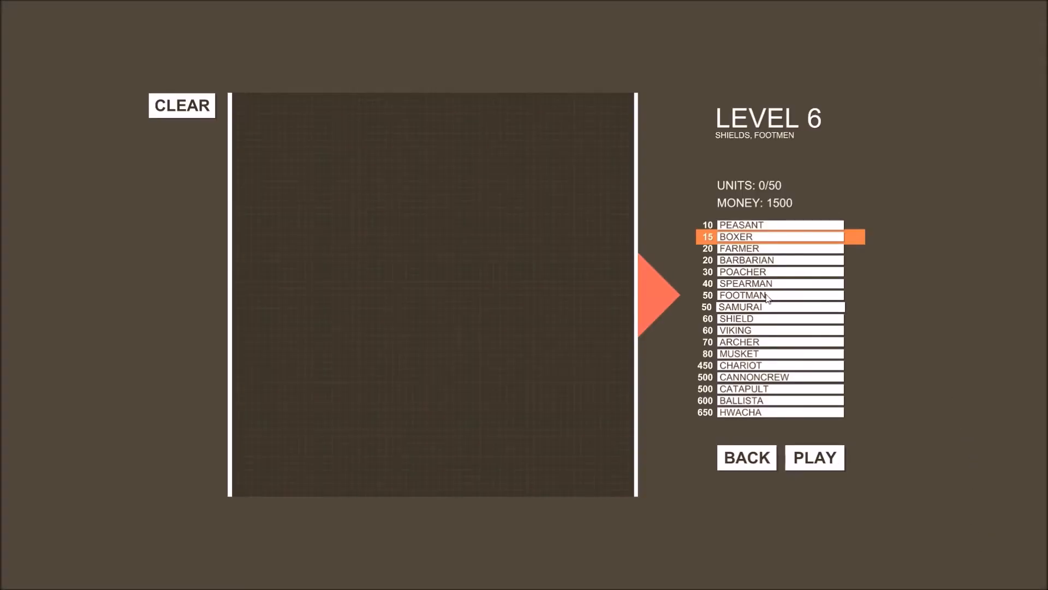
mouse_move(772, 408)
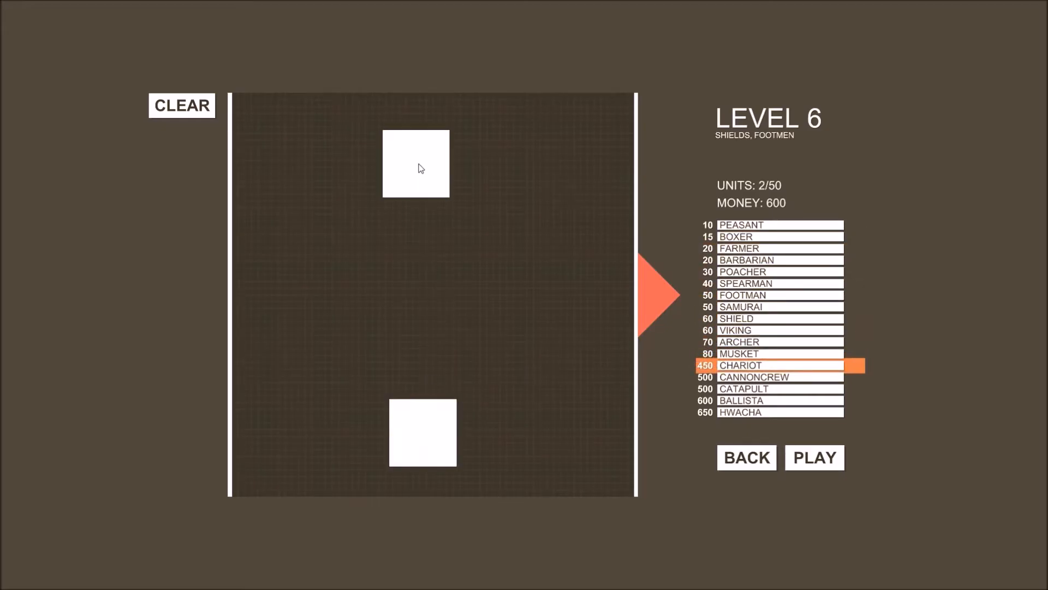
mouse_move(471, 264)
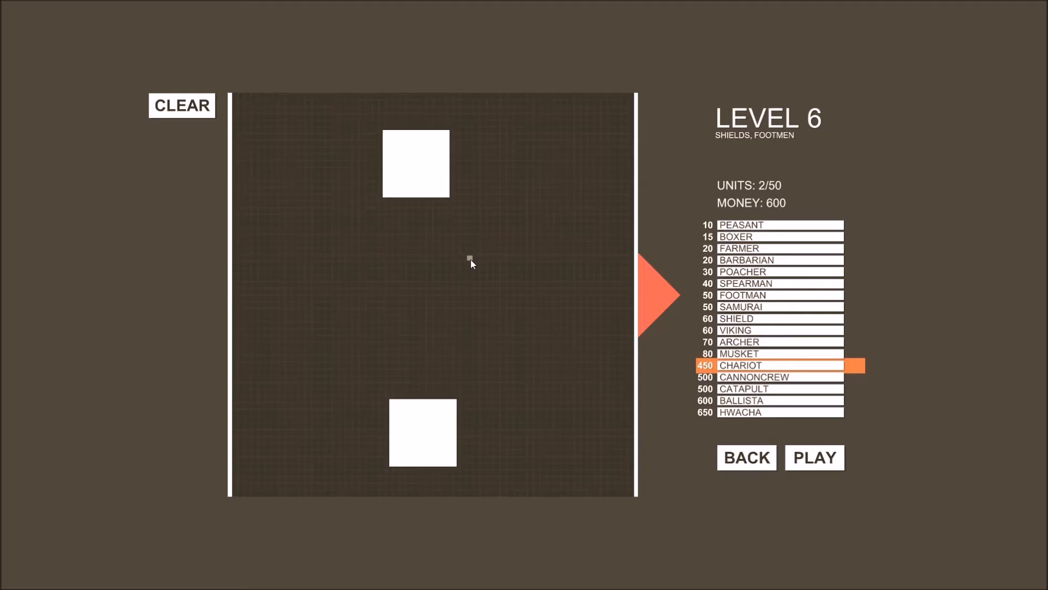
mouse_move(678, 227)
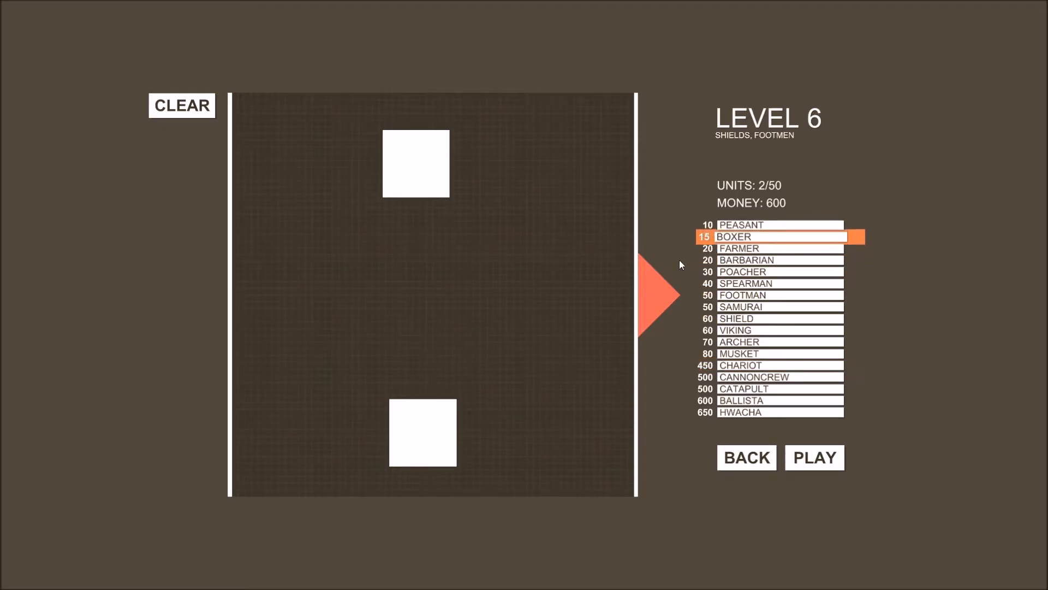
mouse_move(537, 267)
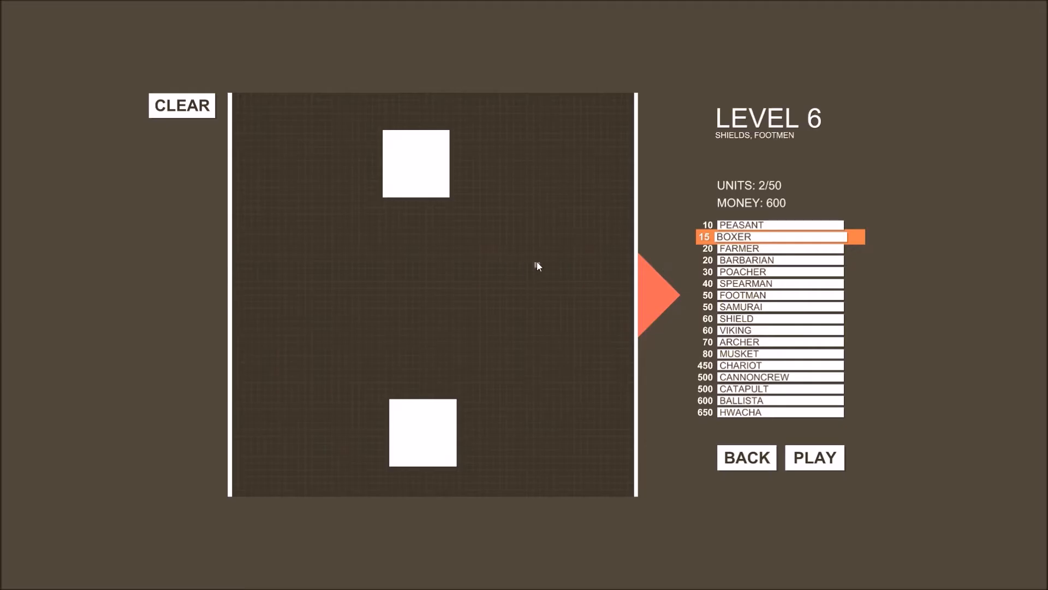
mouse_move(350, 176)
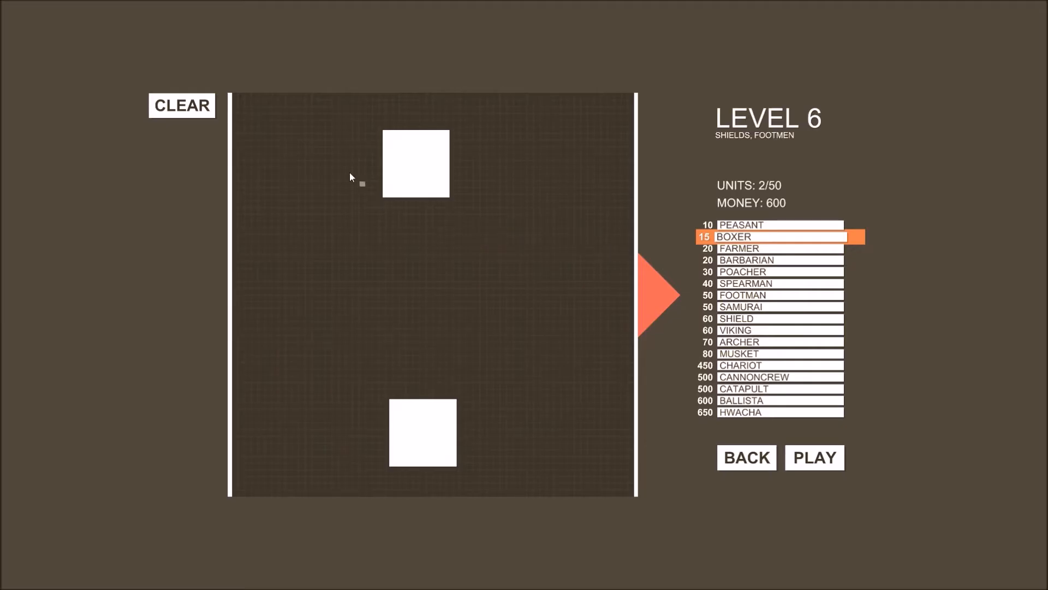
mouse_move(361, 144)
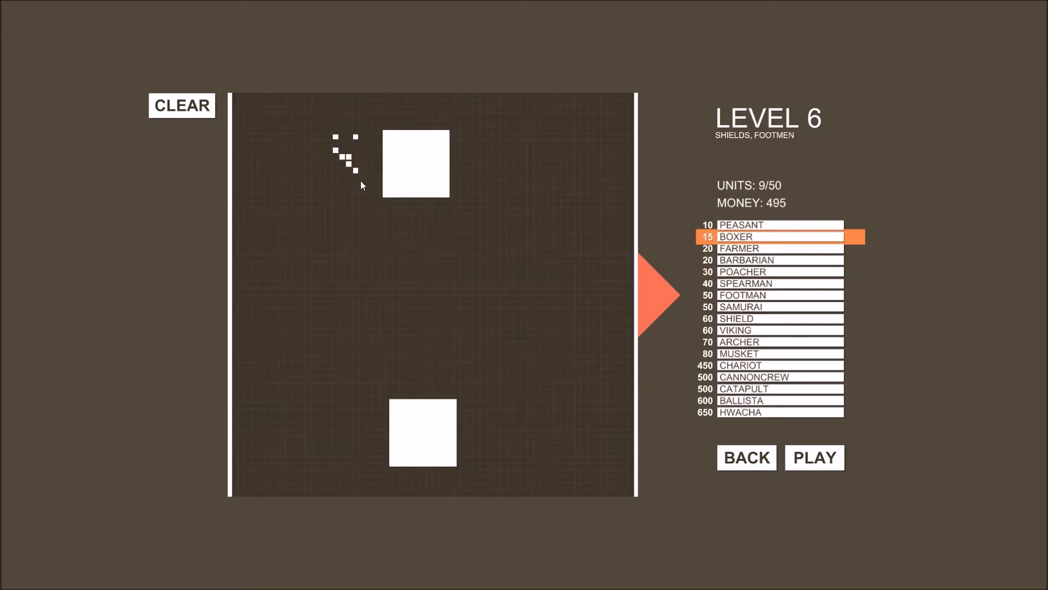
Step: Add boxers beside the top chariot and trim a few from the top cluster
left_click(354, 441)
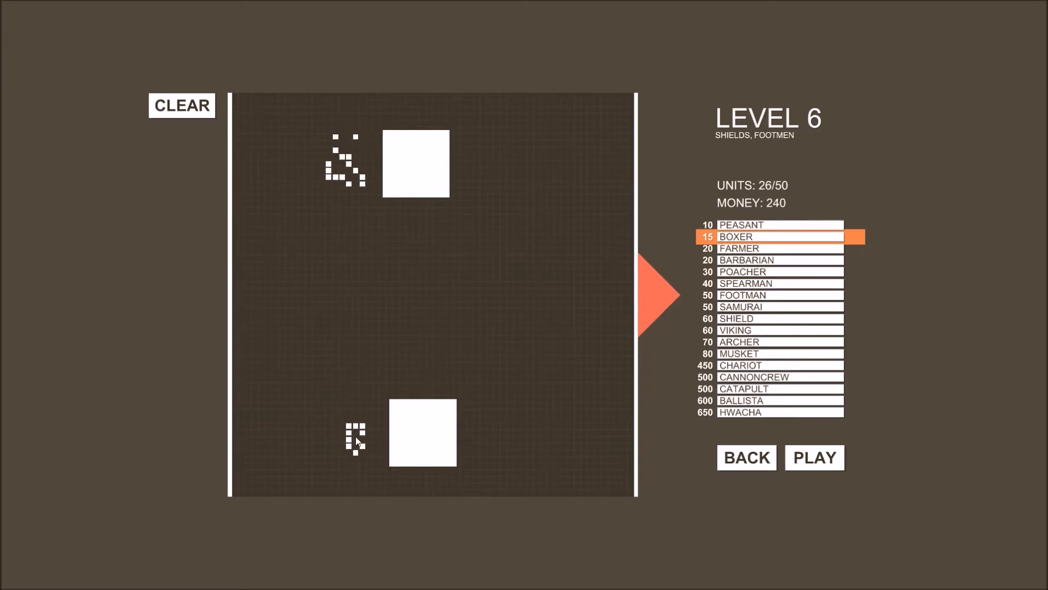
left_click(357, 440)
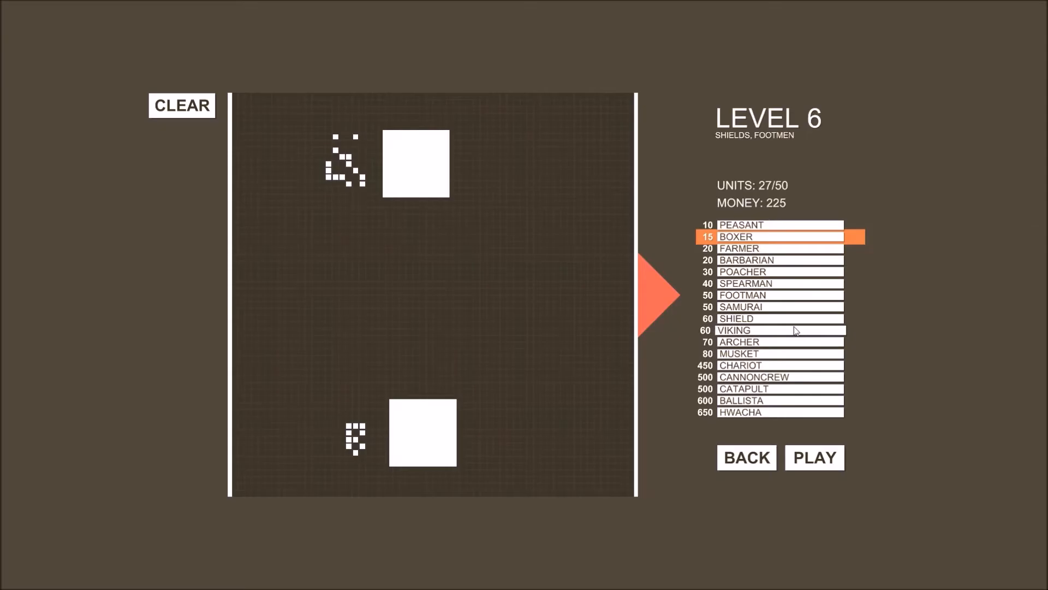
mouse_move(786, 353)
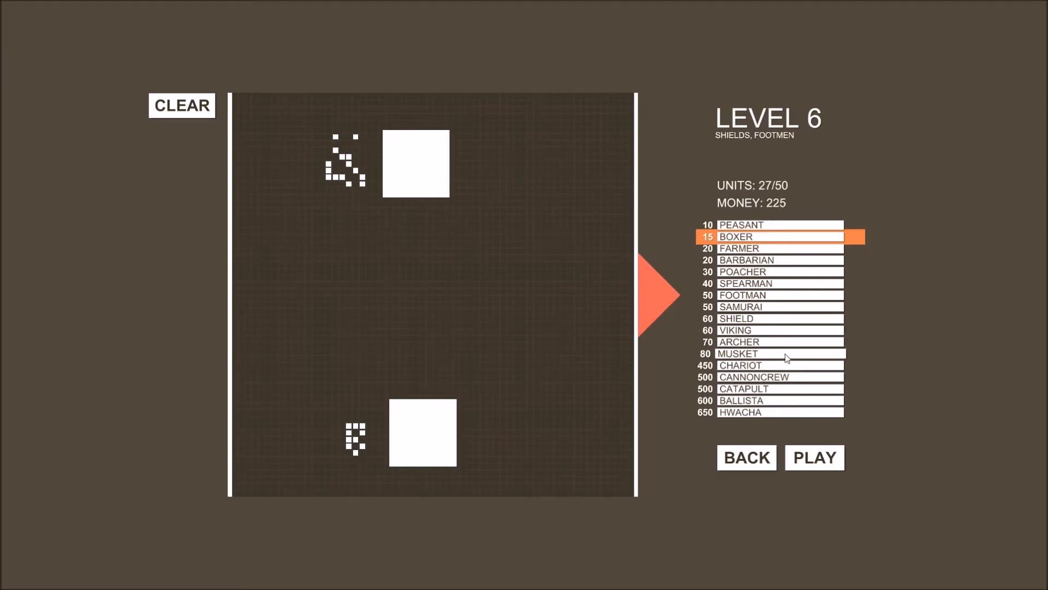
left_click(769, 352)
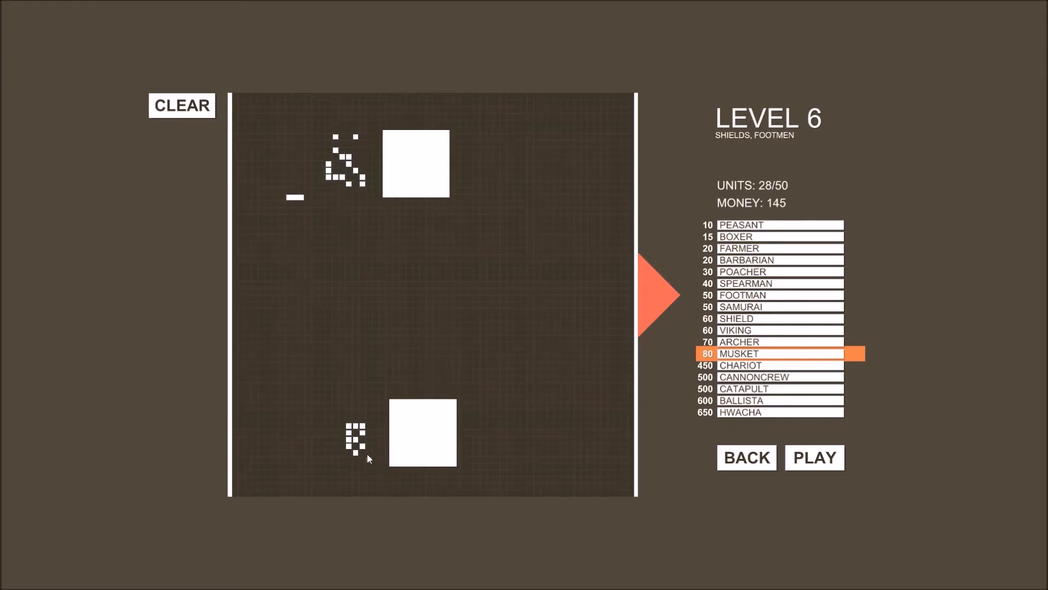
left_click(339, 178)
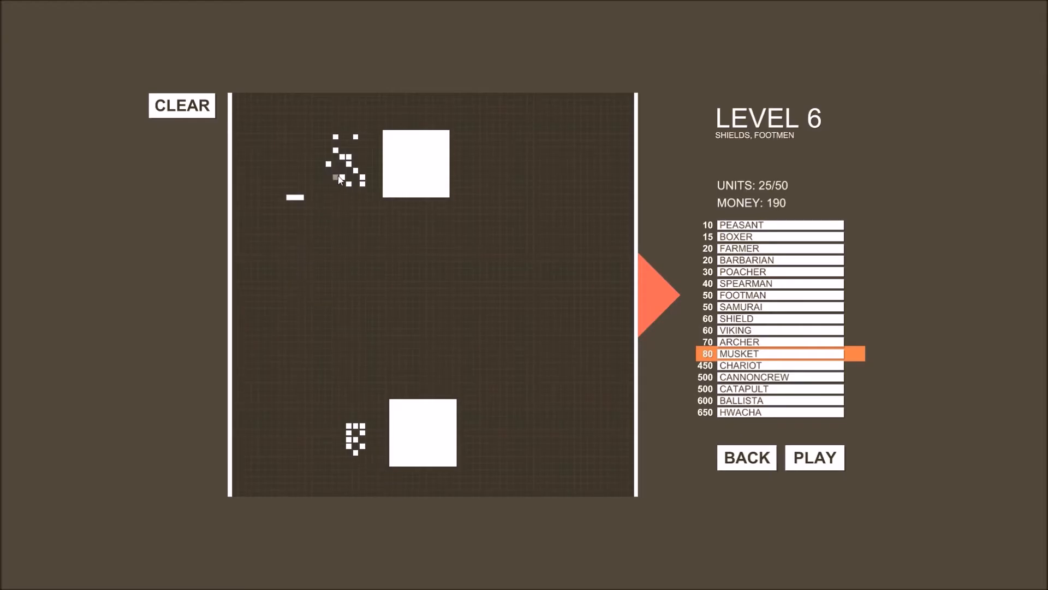
mouse_move(297, 253)
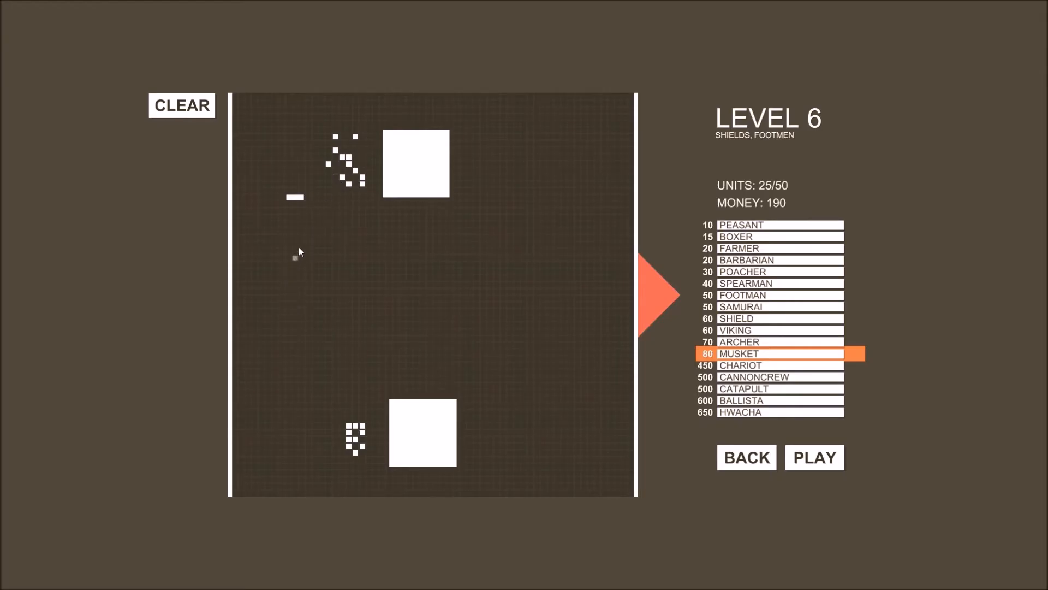
Step: Place the second and third muskets in a column and start the battle
left_click(294, 231)
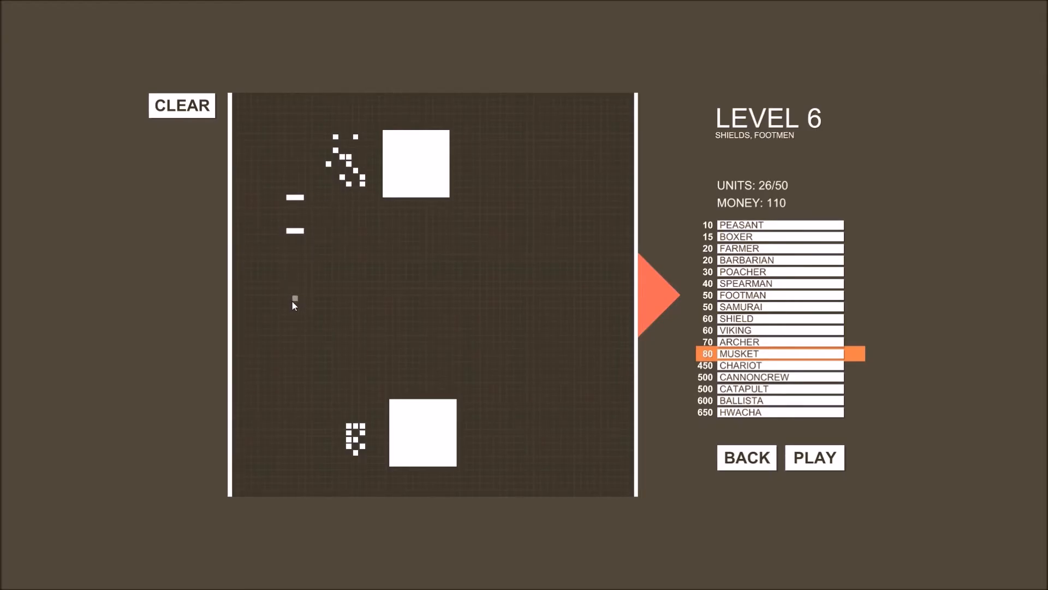
left_click(293, 304)
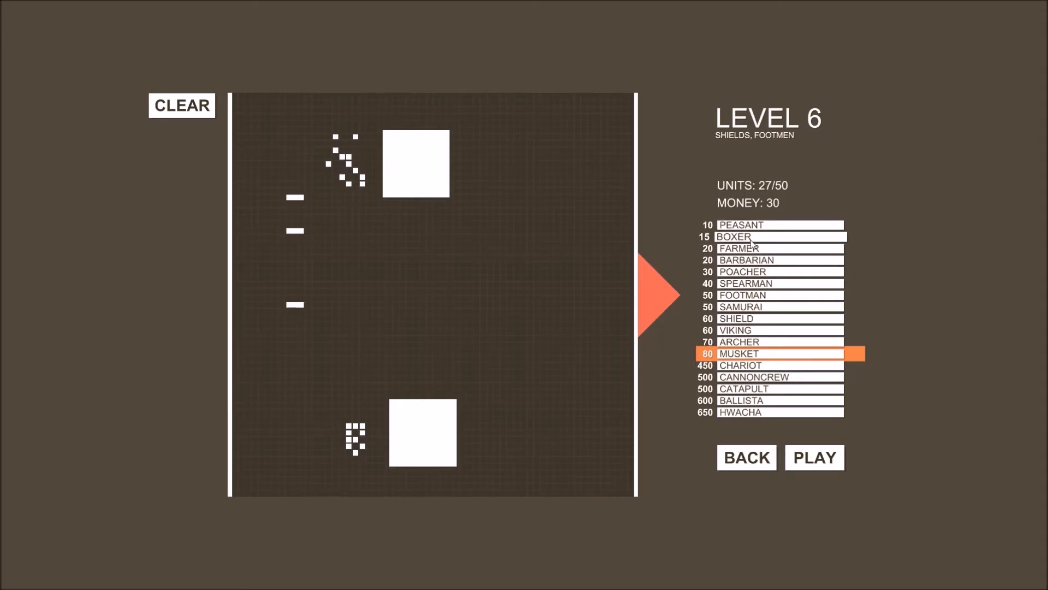
left_click(769, 237)
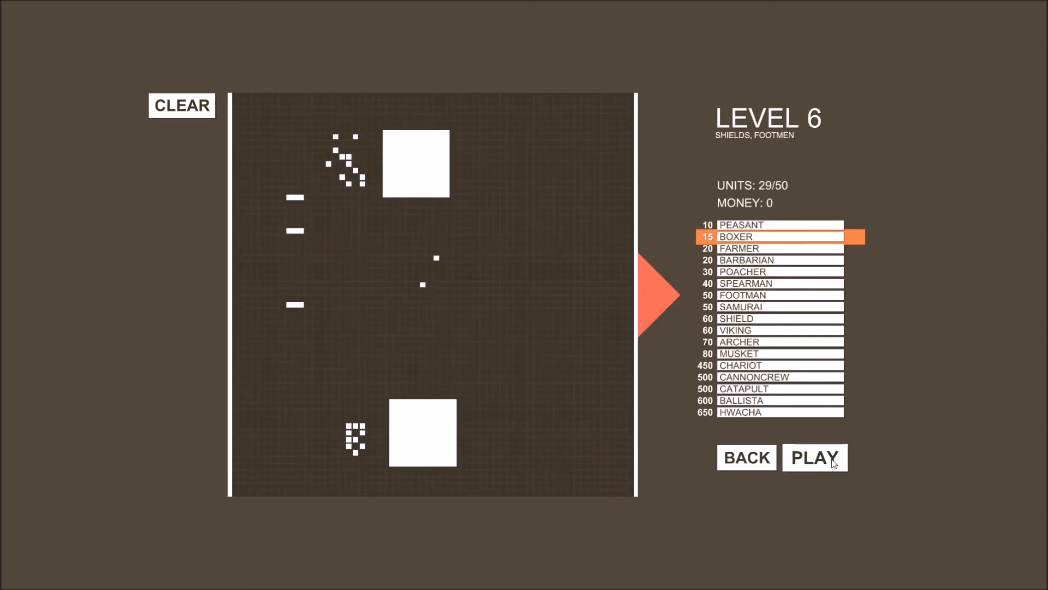
left_click(814, 457)
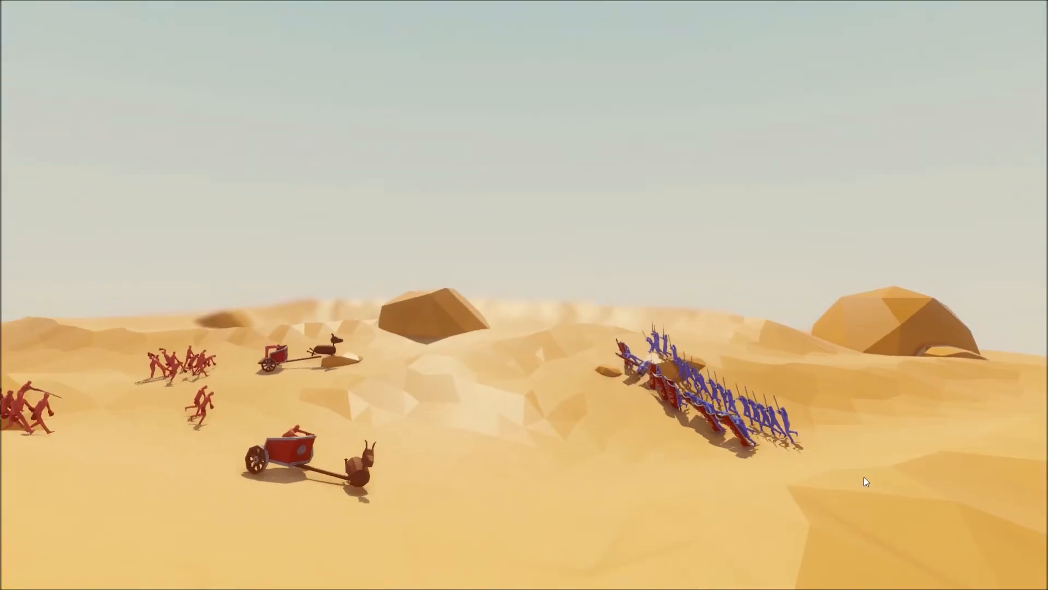